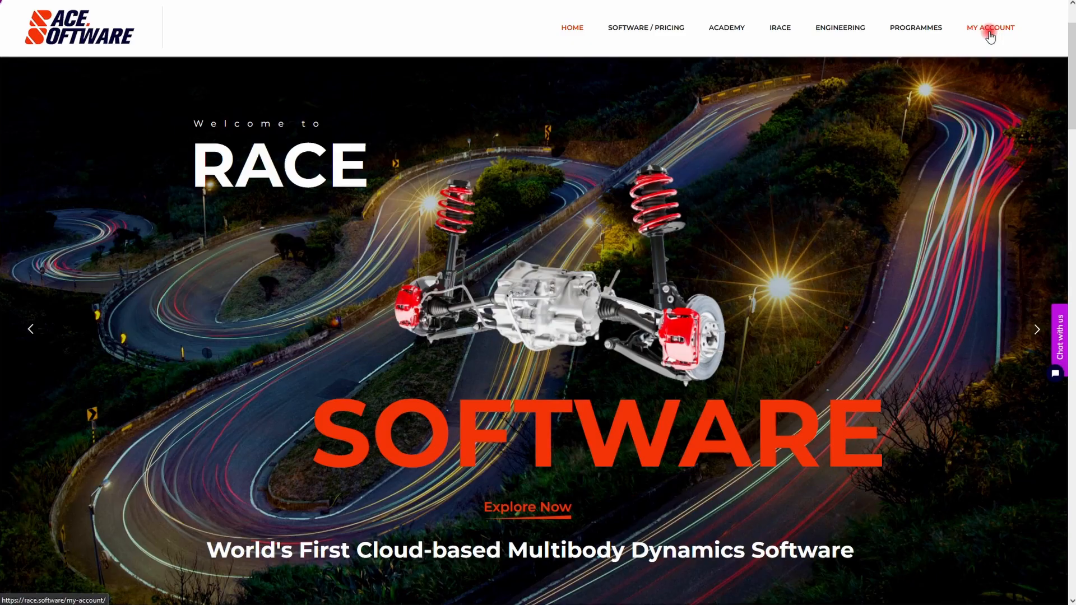
Go to the MY ACCOUNT login page and submit the demo account credentials.
left_click(990, 27)
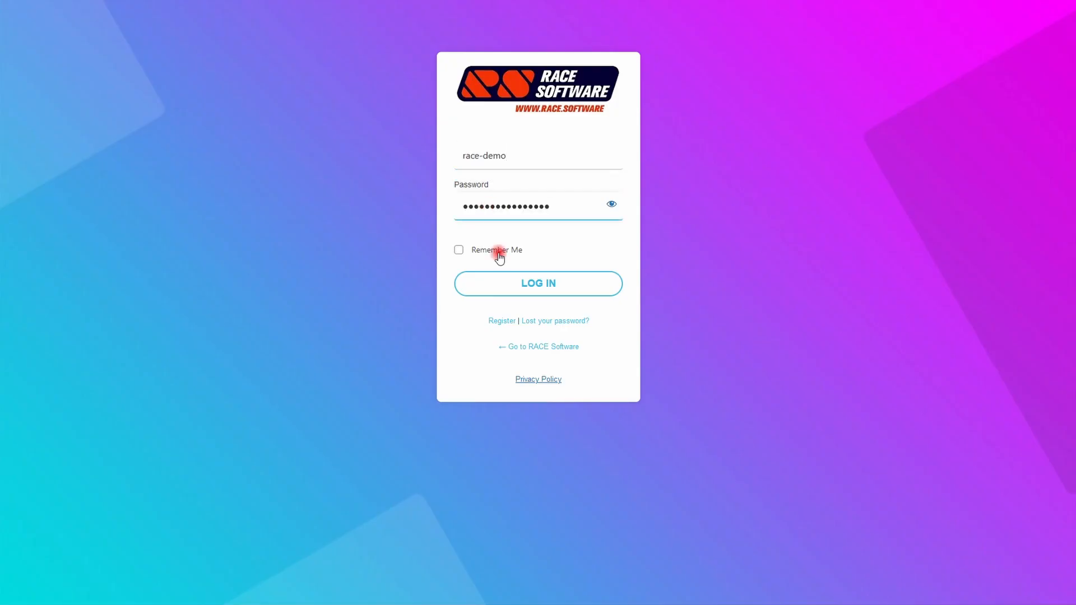
left_click(514, 283)
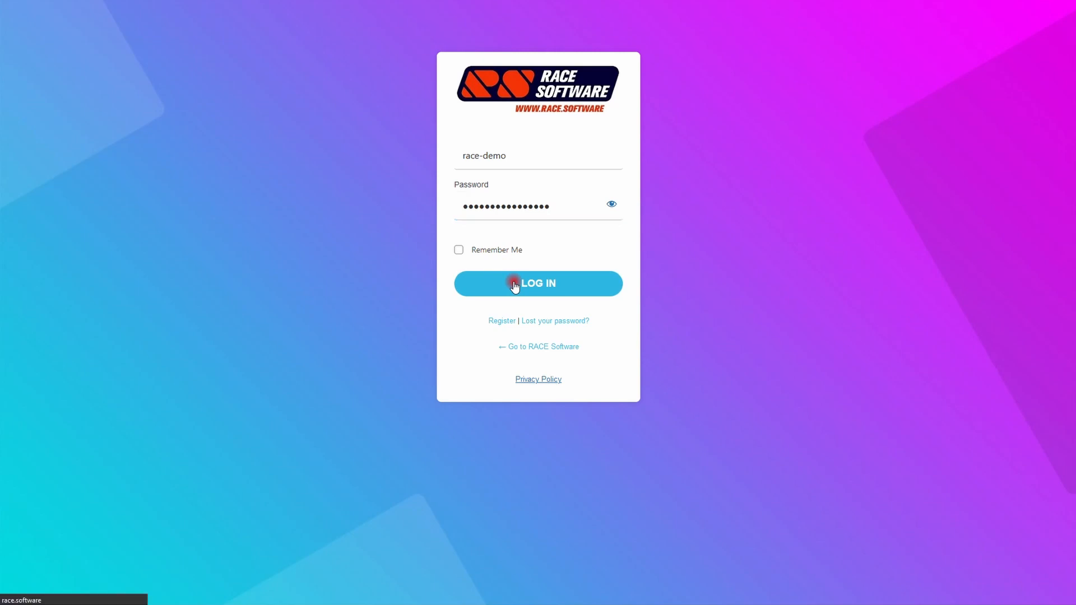
Sign in with the demo account to reach the Run a simulation suspension type list.
left_click(514, 283)
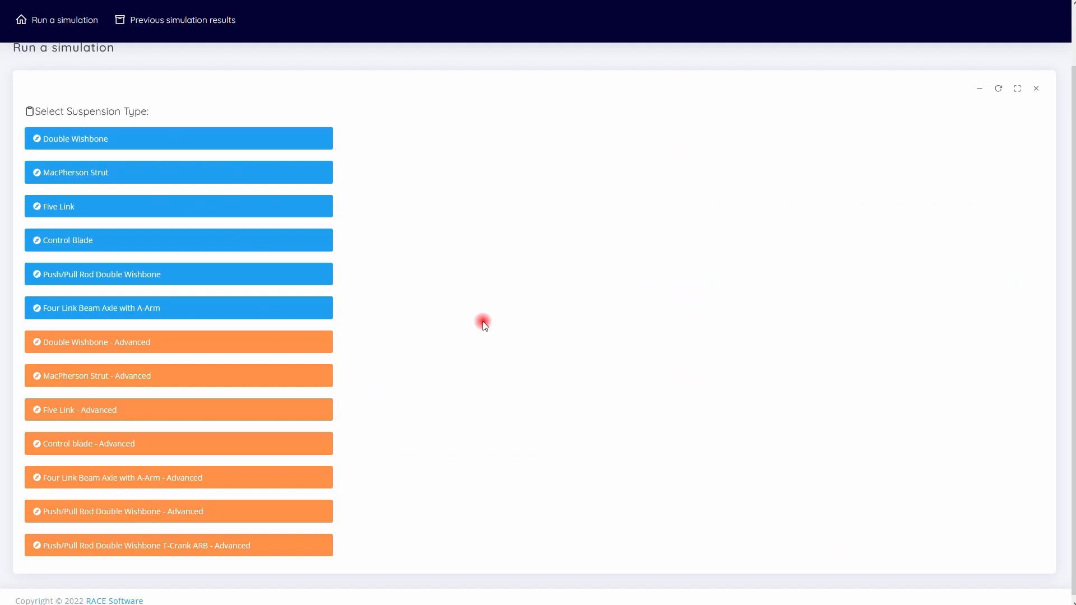
mouse_move(282, 373)
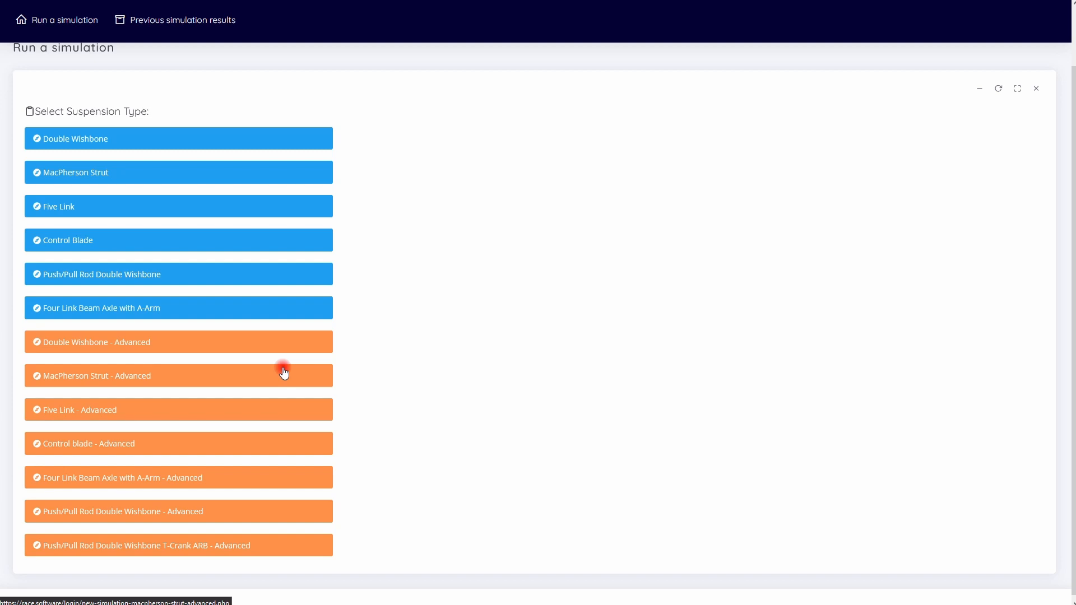
mouse_move(281, 413)
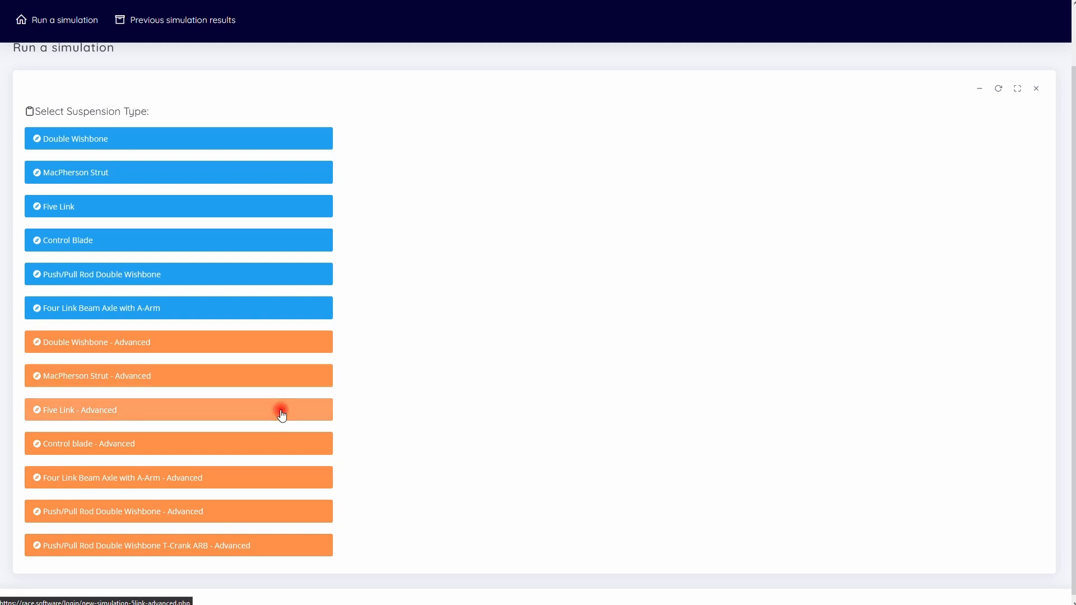
mouse_move(272, 482)
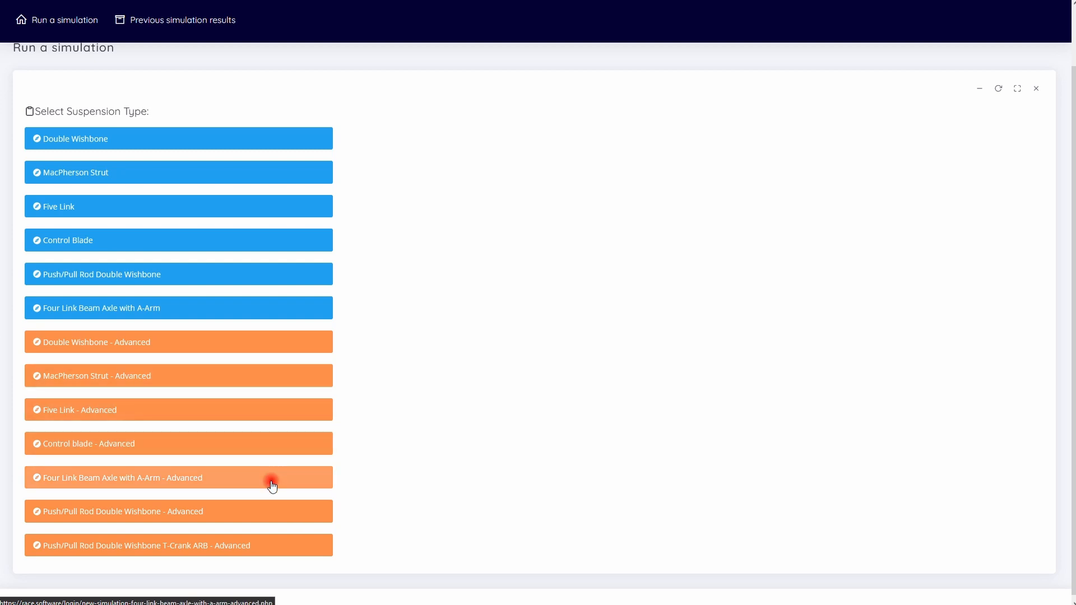
mouse_move(269, 550)
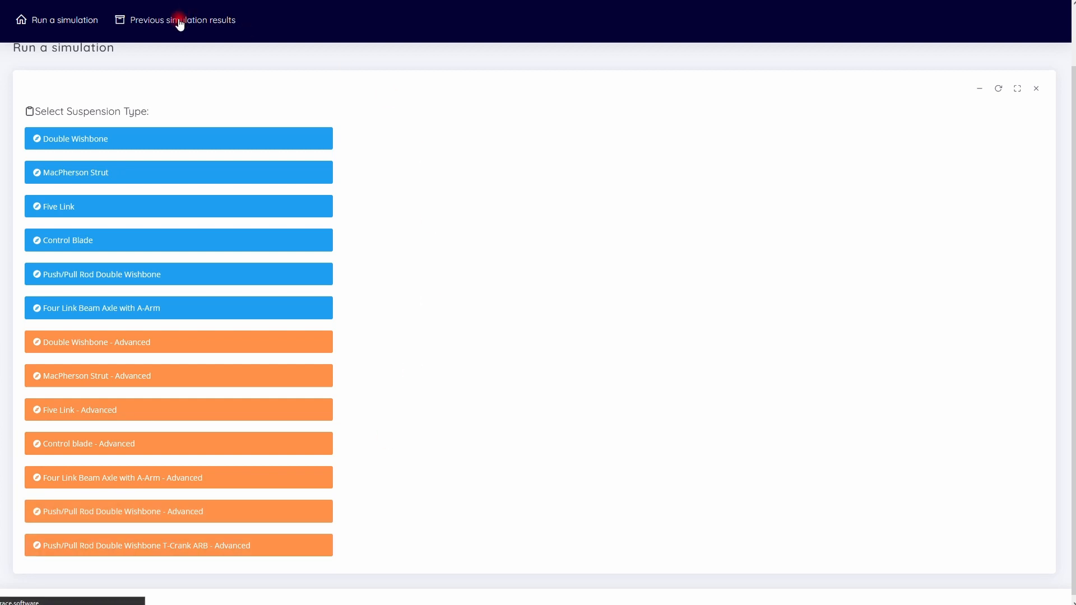
Load 'Double Wishbone Demo Simulation - Advanced' from the previous simulation results.
left_click(180, 20)
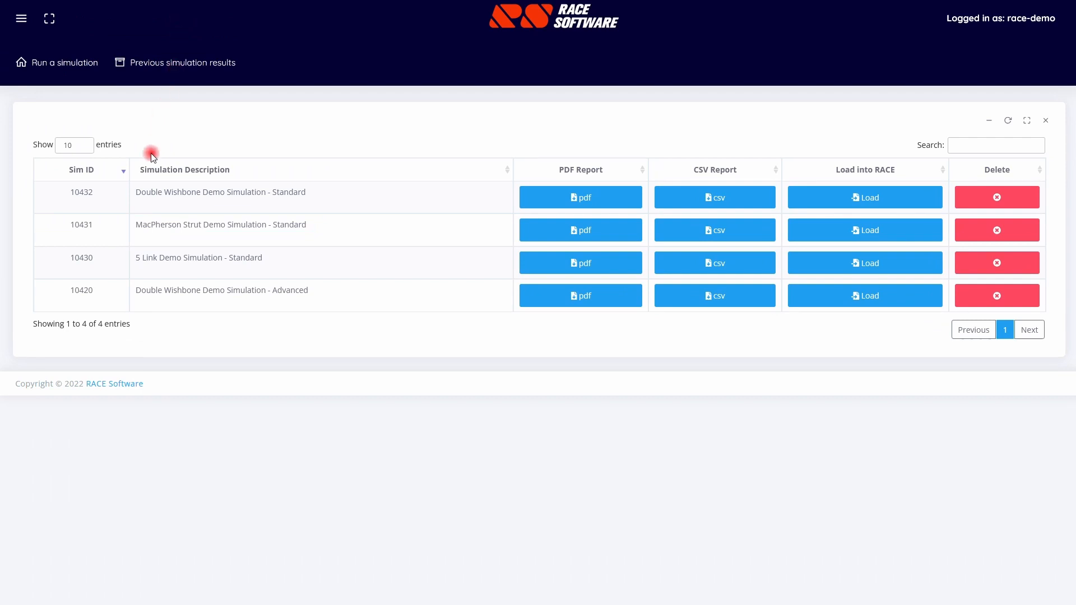
double_click(148, 290)
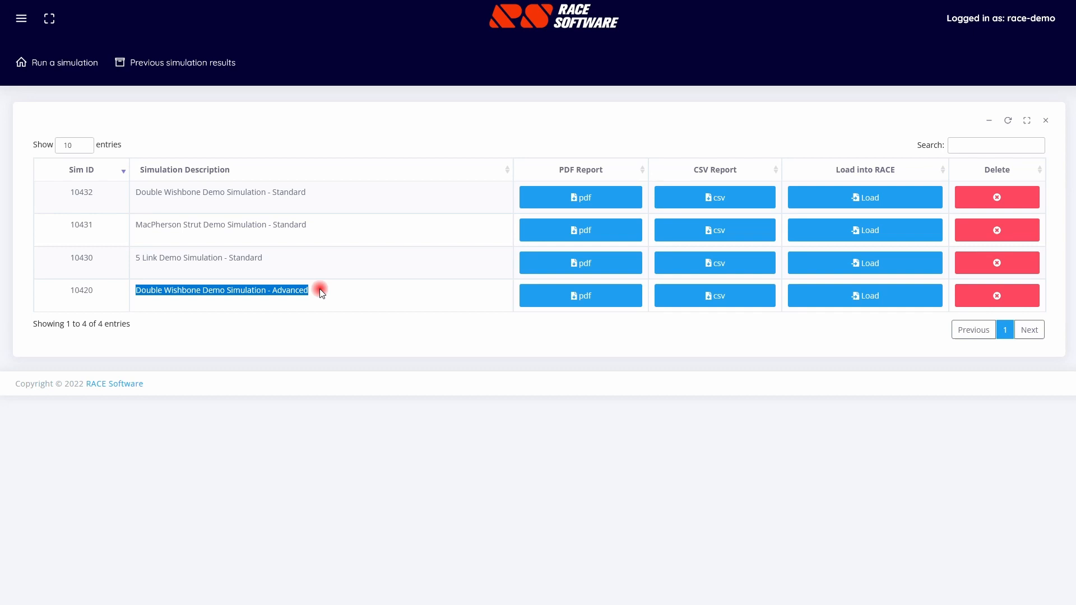
left_click(865, 296)
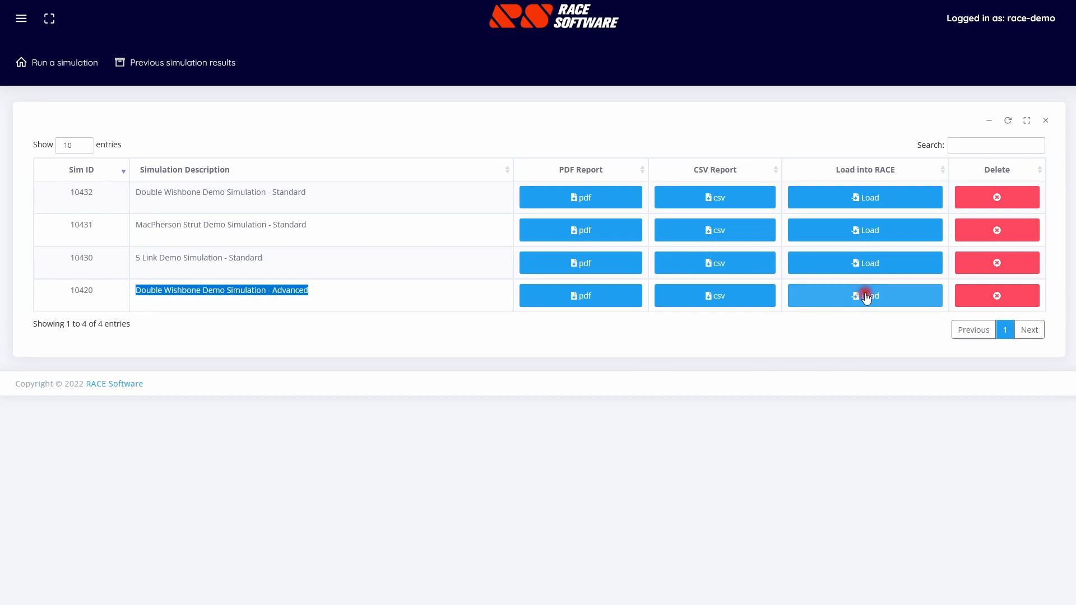
left_click(865, 295)
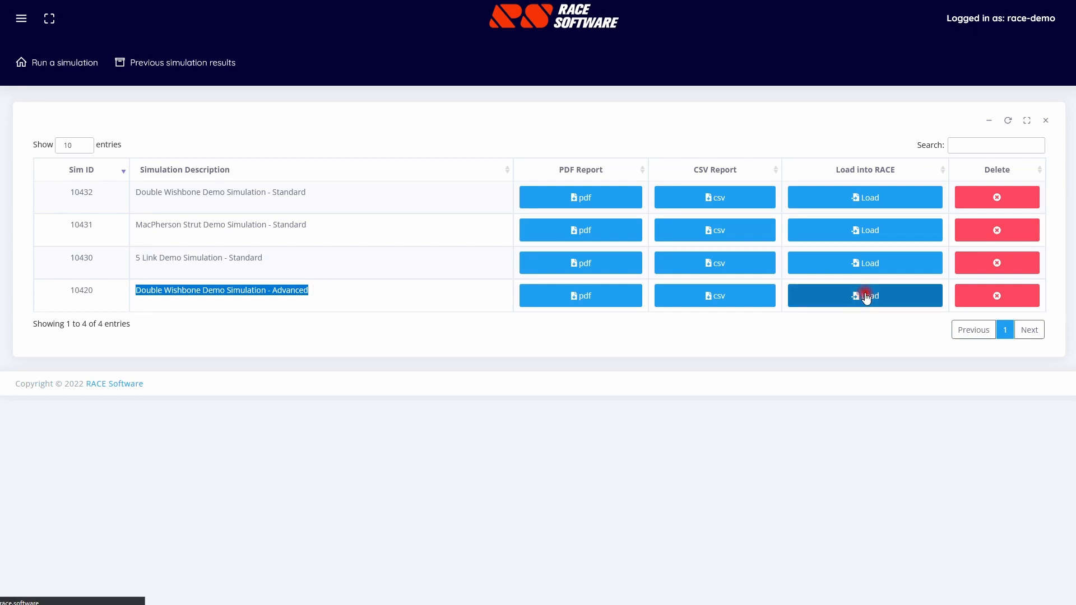
left_click(864, 296)
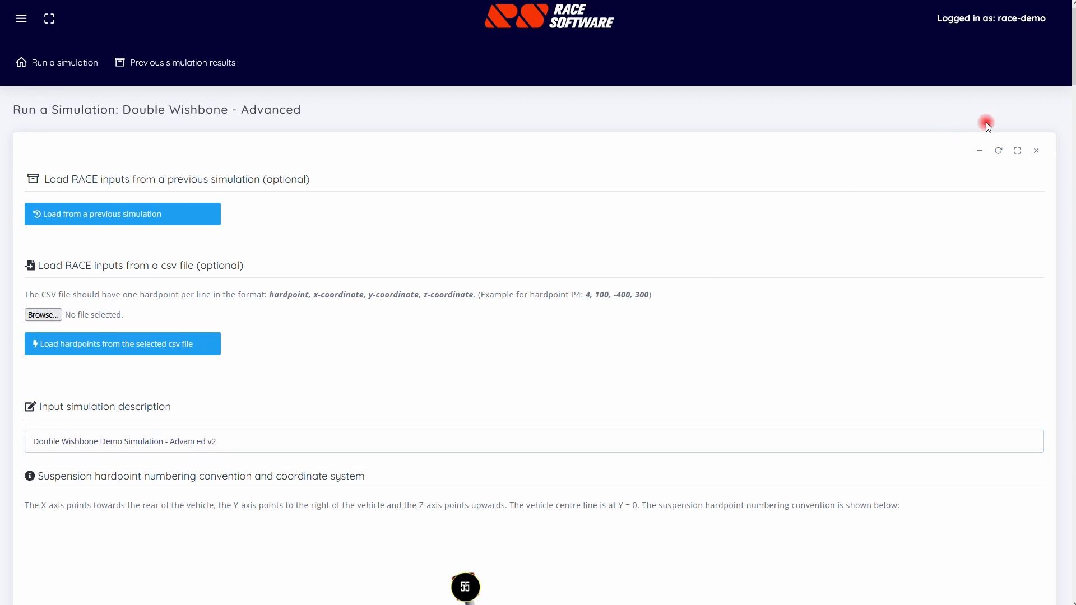
View the suspension 3D model in side, front and ISO views, orbit it, then return to front view.
scroll("down", 3)
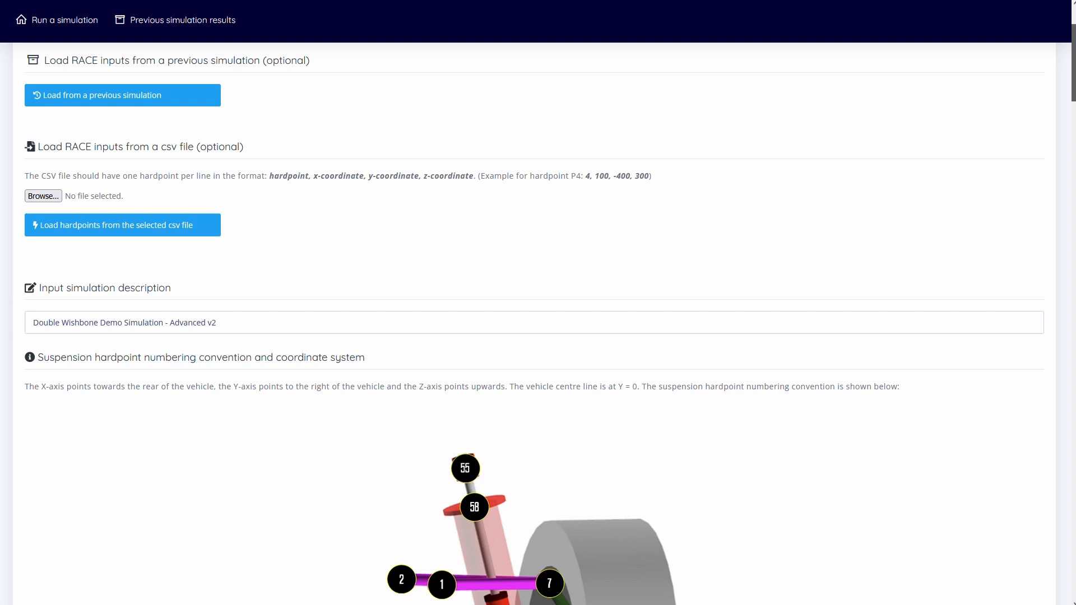
scroll("down", 3)
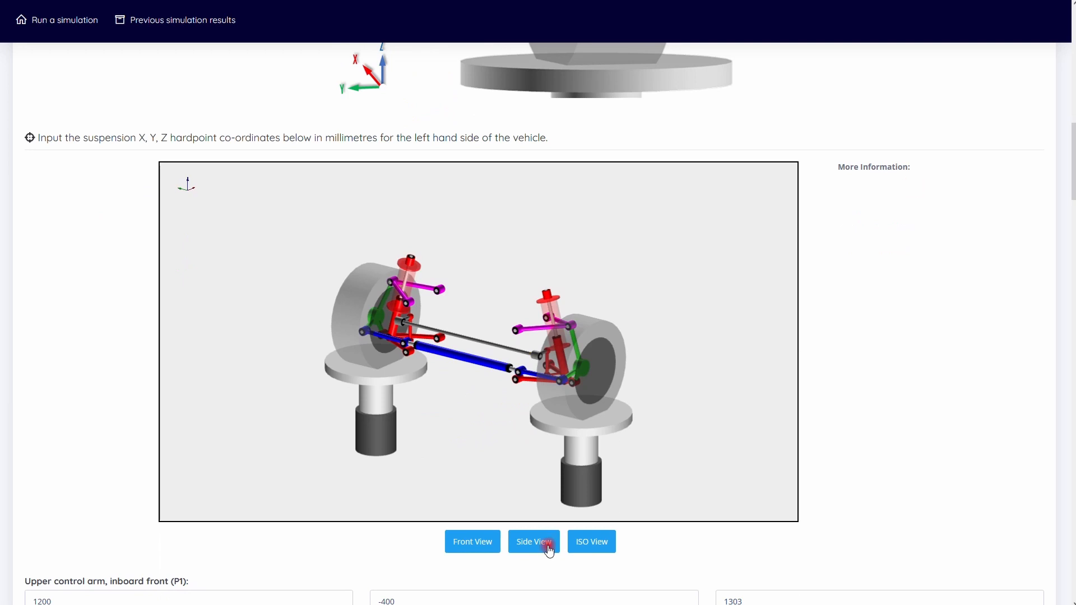
left_click(533, 542)
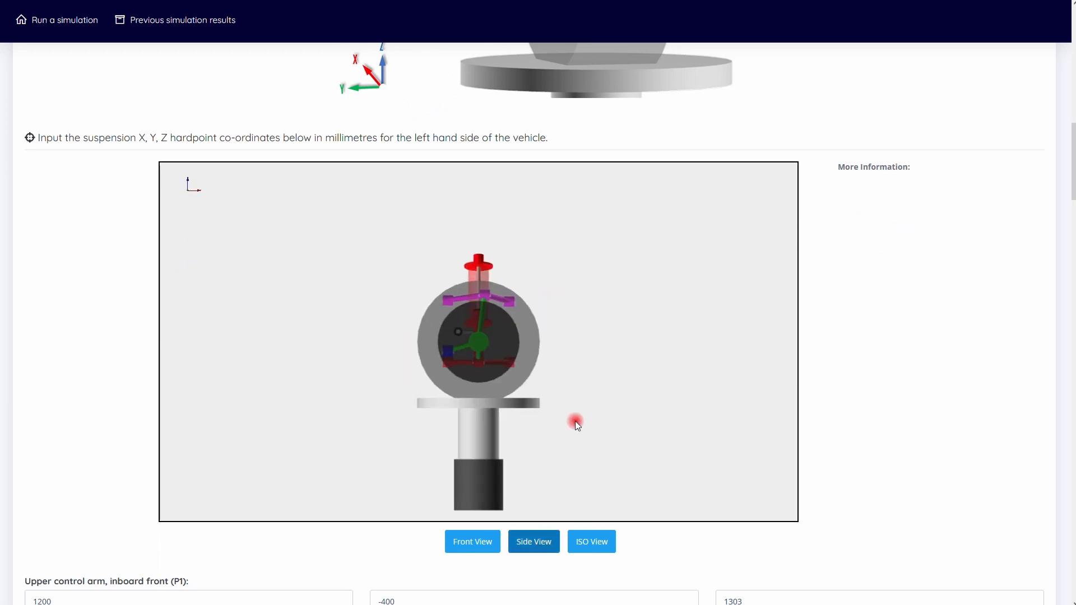
left_click(473, 542)
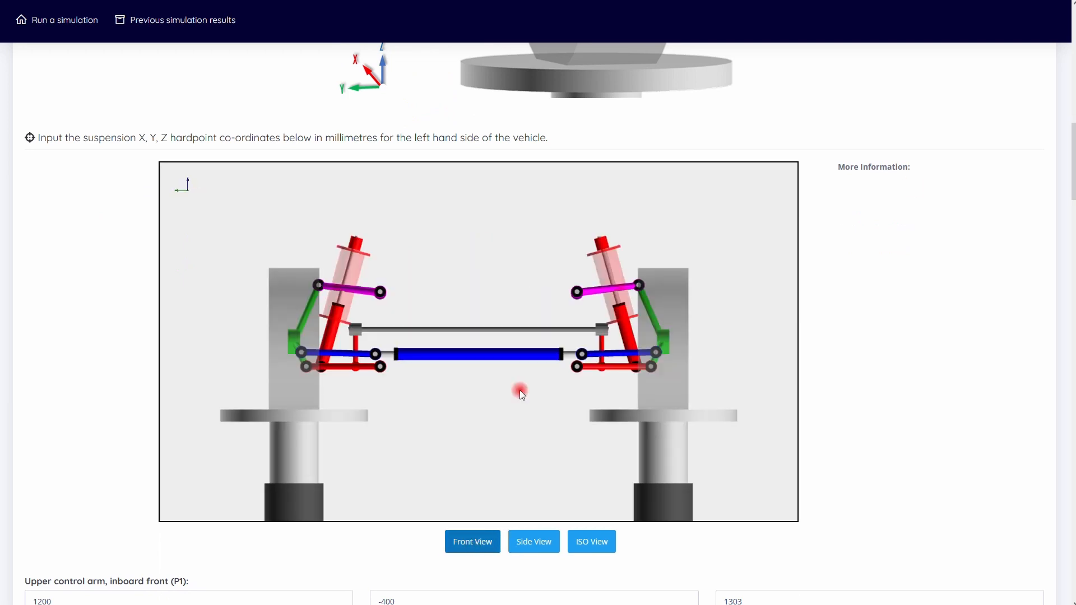
left_click(591, 542)
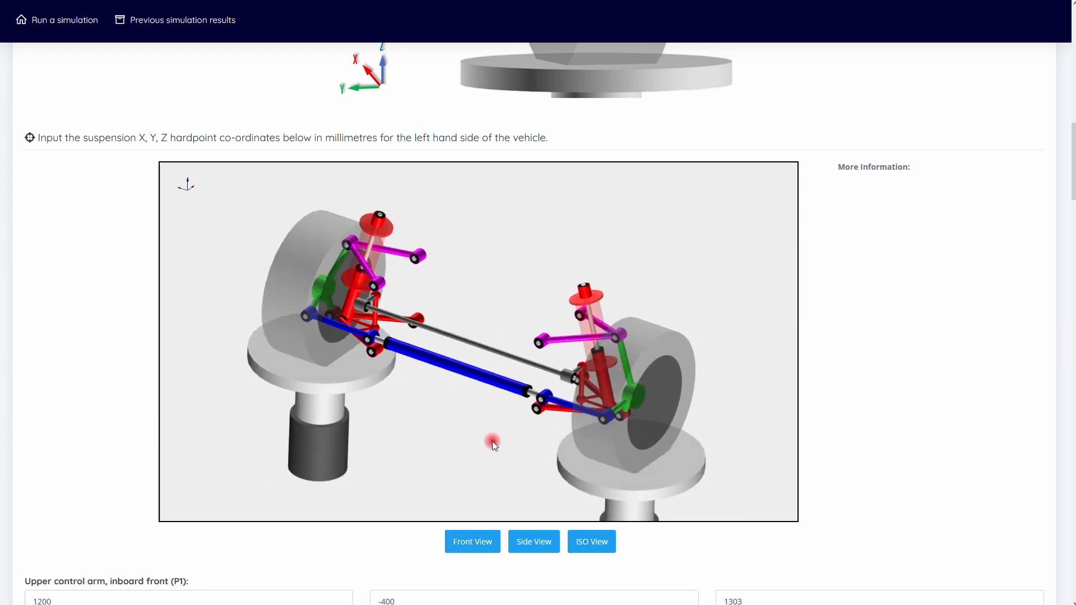
left_click_drag(493, 443, 538, 381)
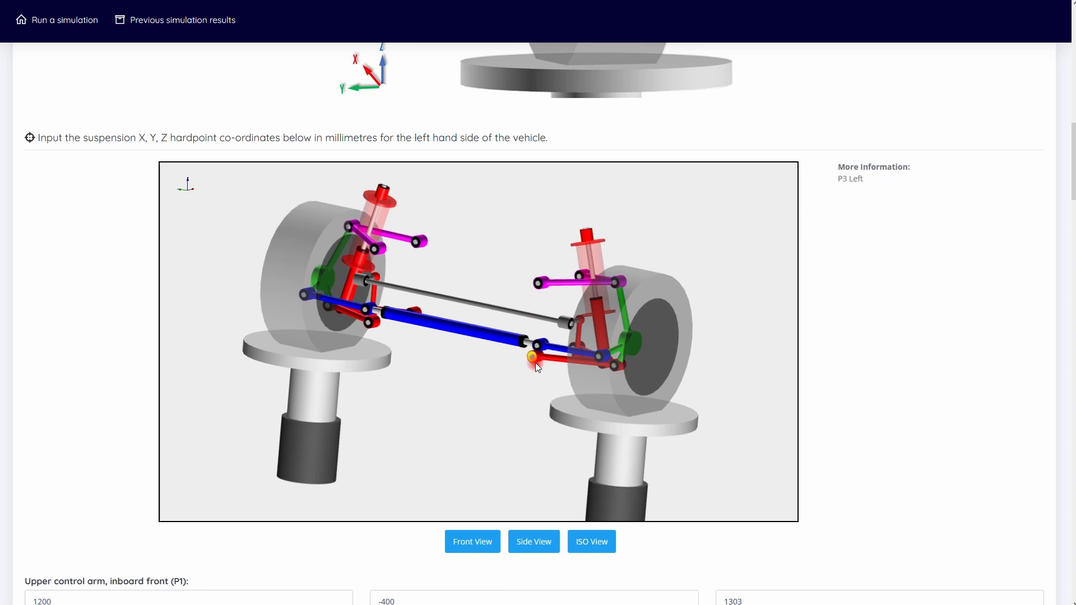
left_click(473, 542)
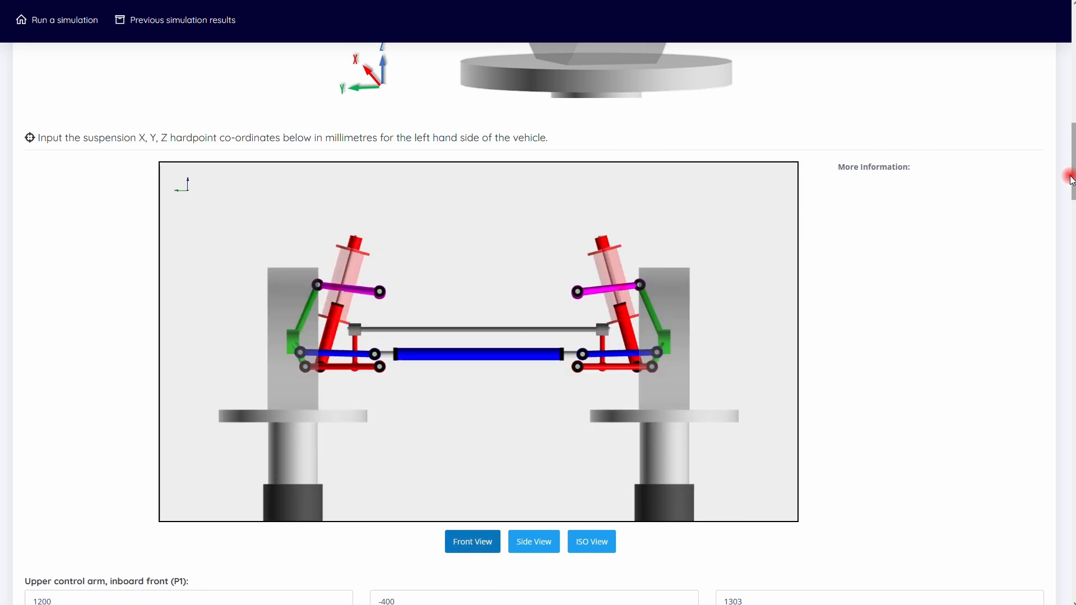
Scroll past the loaded hardpoint coordinates to the Select nonlinear joint data section.
scroll("down", 3)
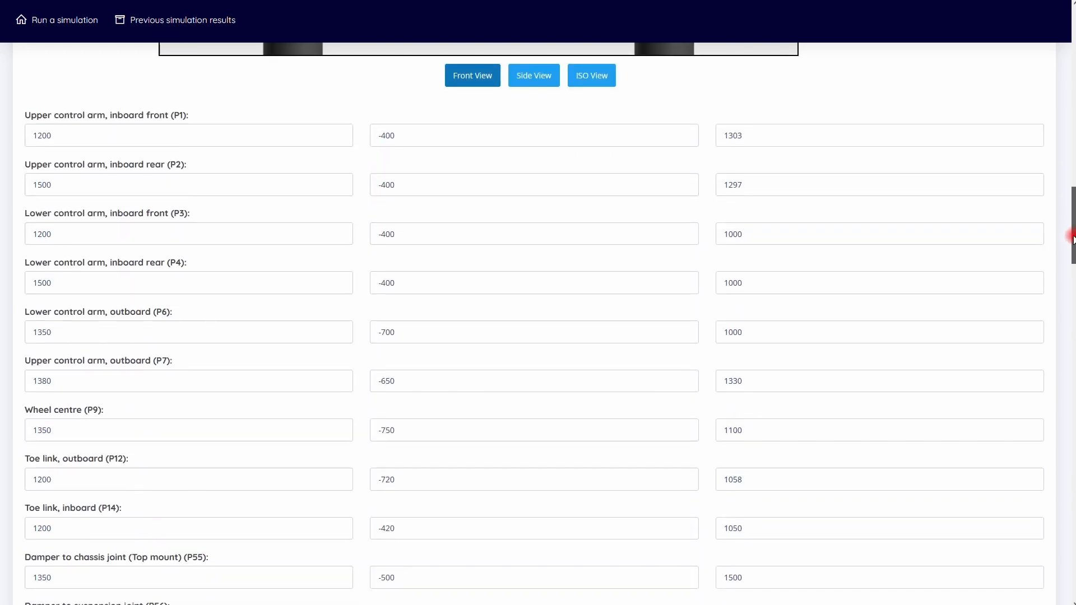
scroll("down", 3)
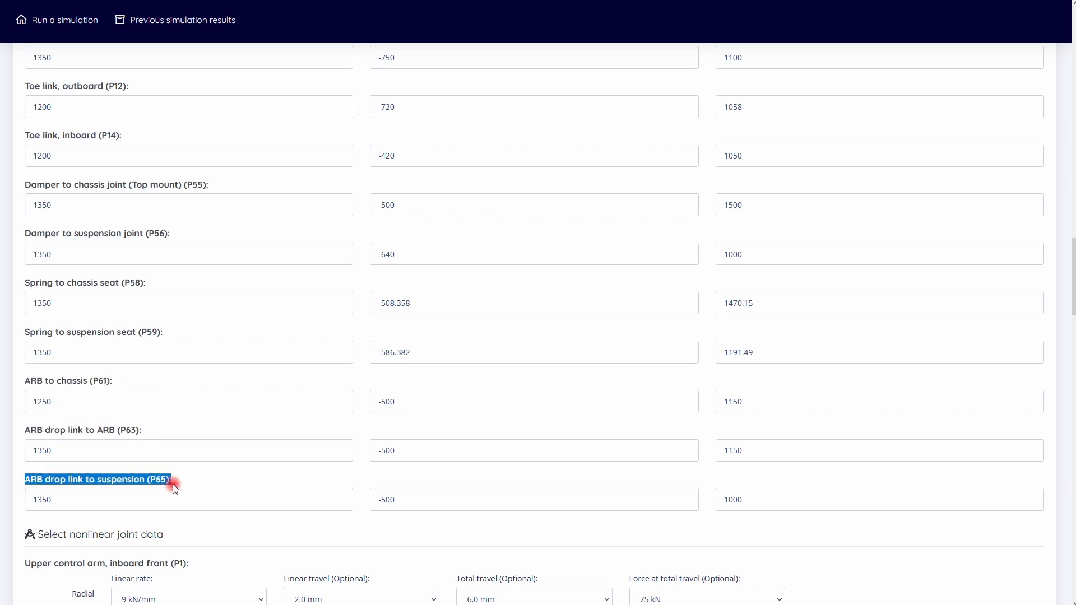
scroll("down", 3)
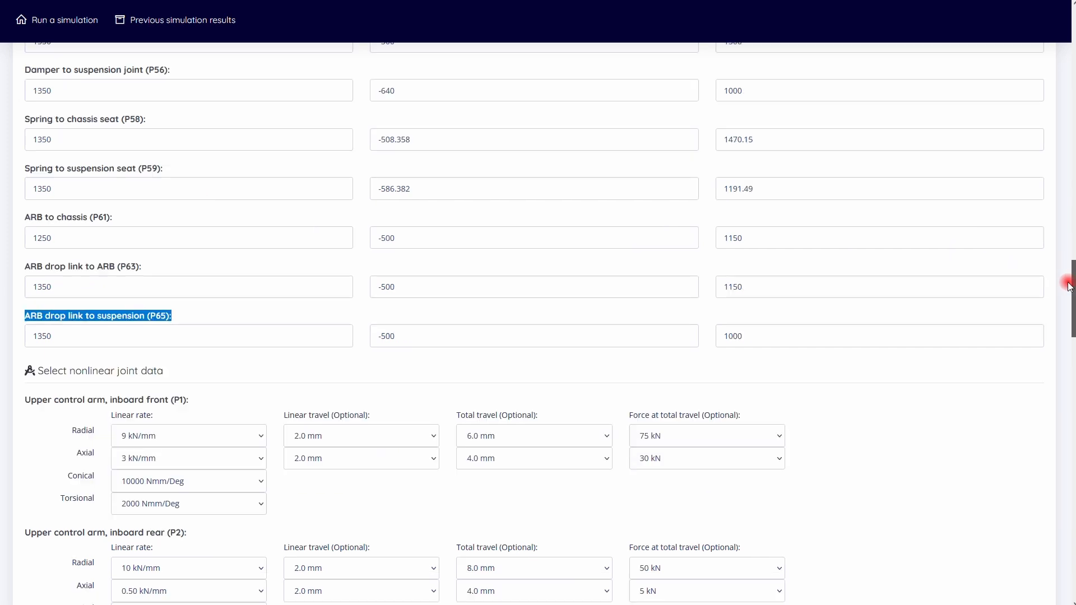
scroll("down", 3)
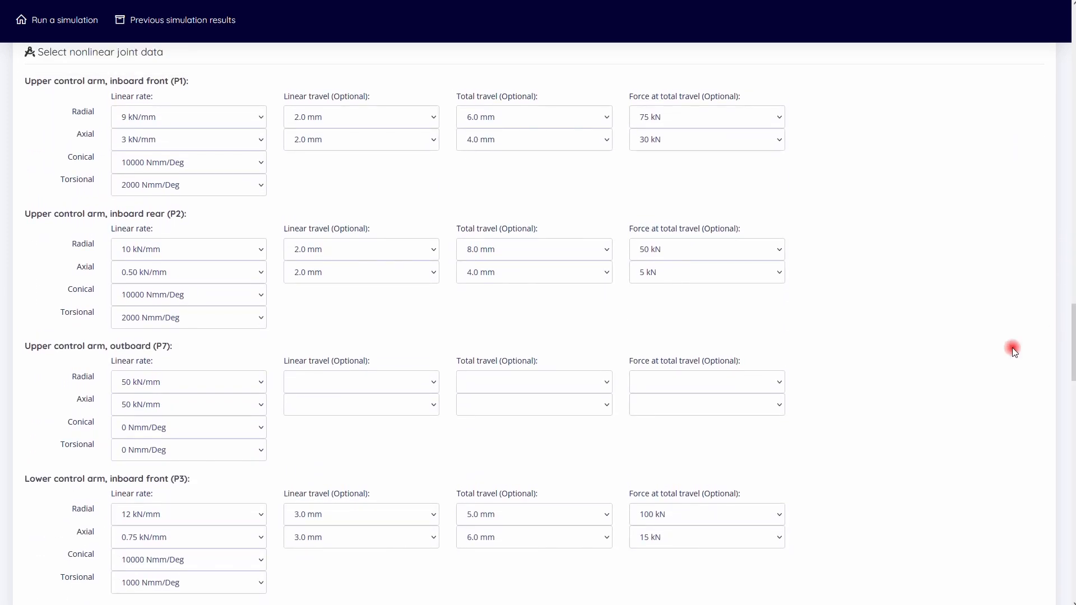
Review P1's radial linear rate, linear travel, force at total travel and conical stiffness options.
left_click(188, 117)
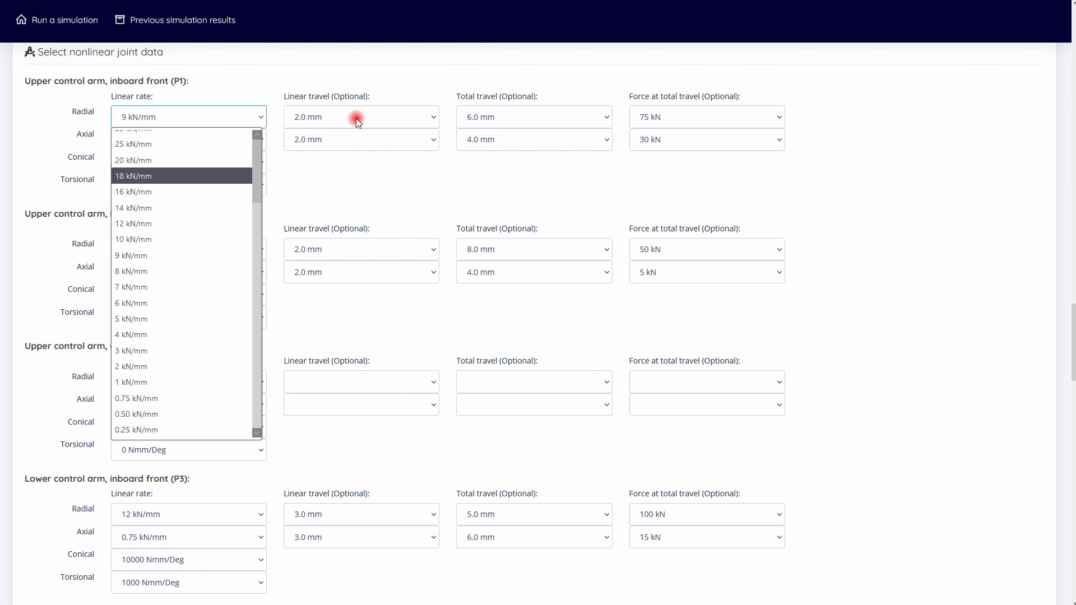
left_click(361, 116)
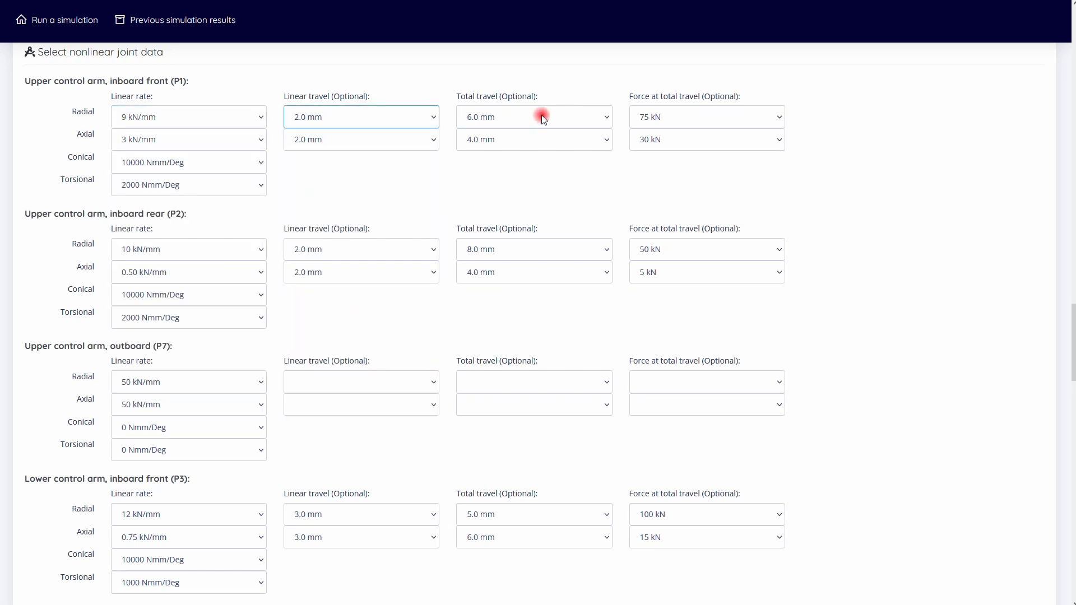
left_click(534, 116)
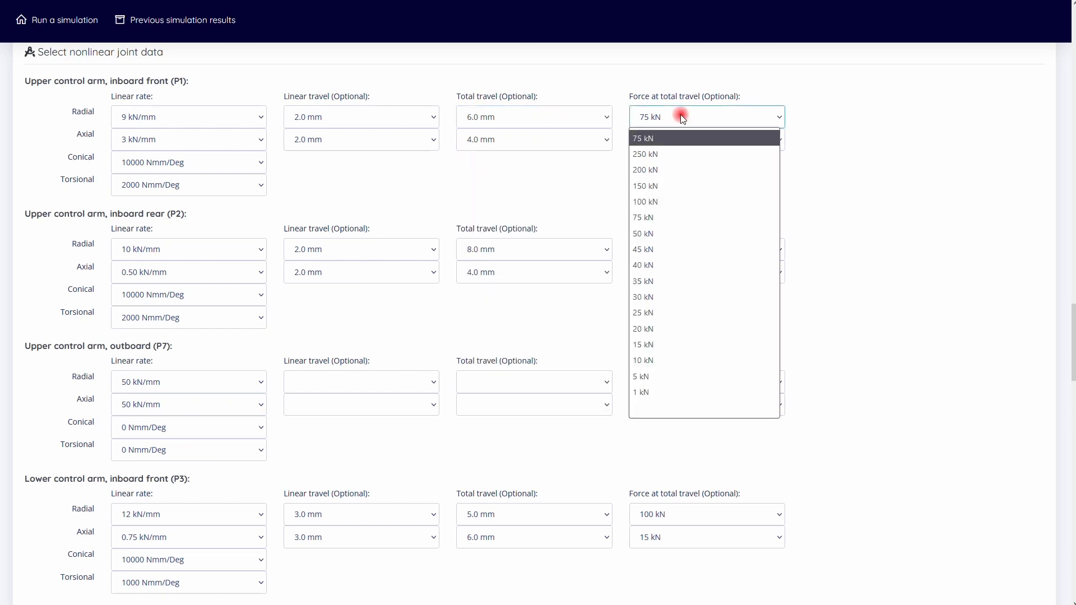
mouse_move(674, 264)
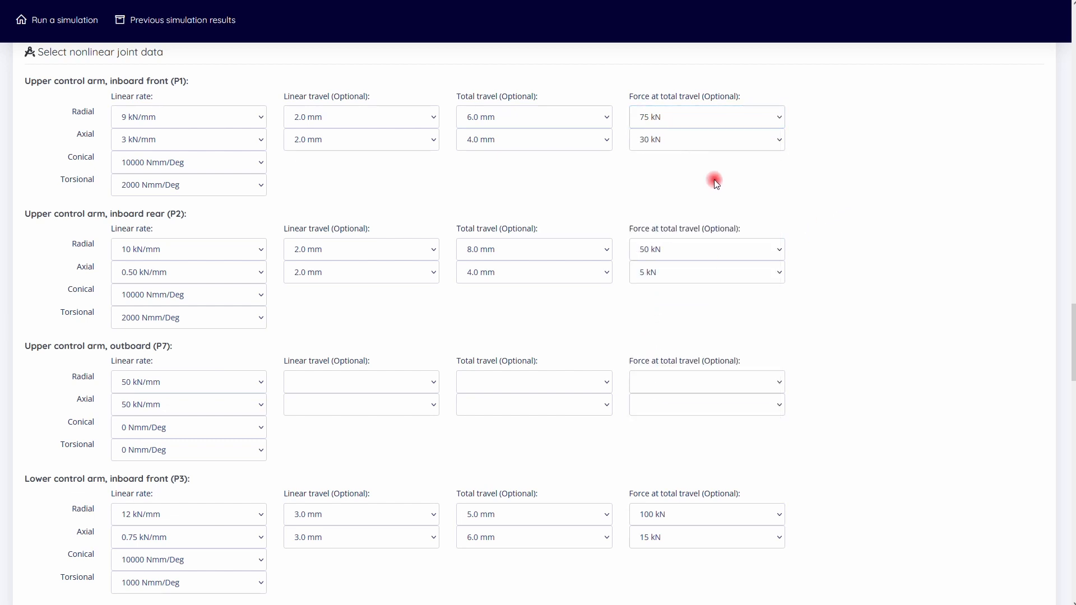
left_click(189, 162)
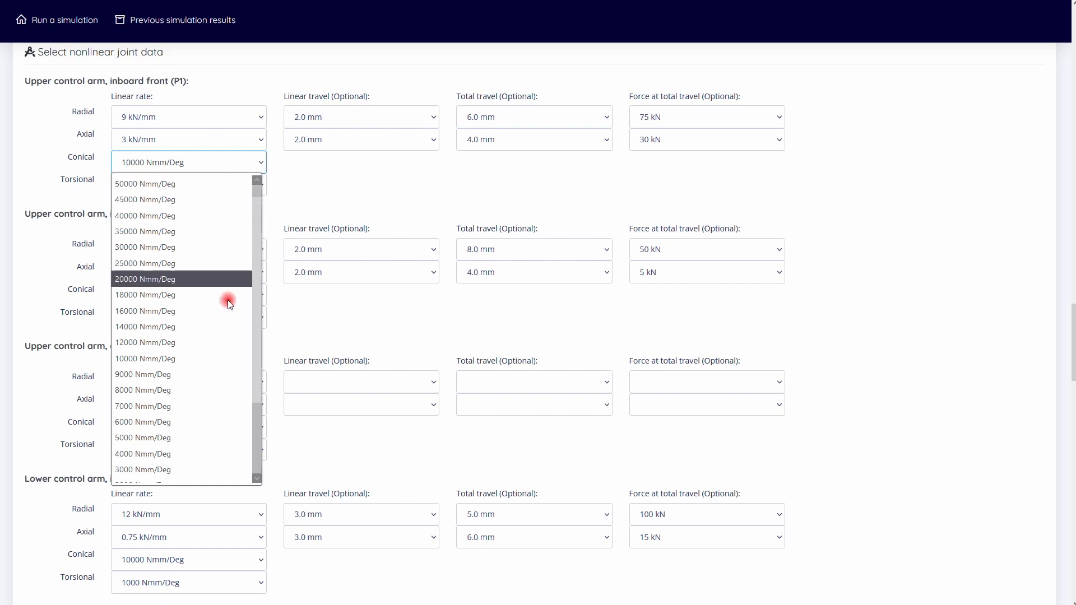
Pick P2's linear rate and review the lower arm and toe link joints down to the damper mount.
scroll("down", 3)
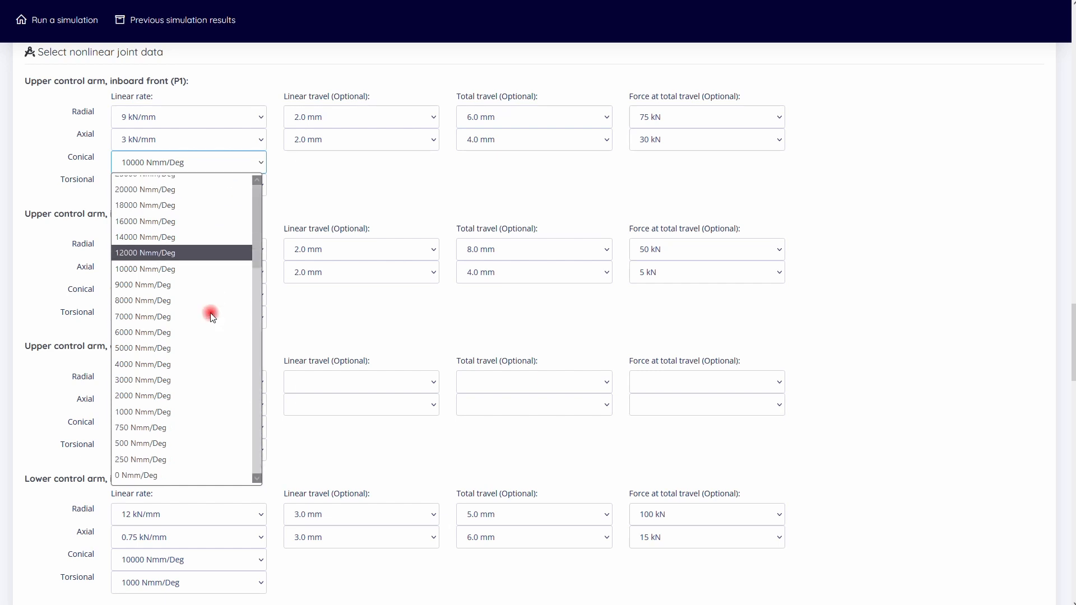
mouse_move(171, 477)
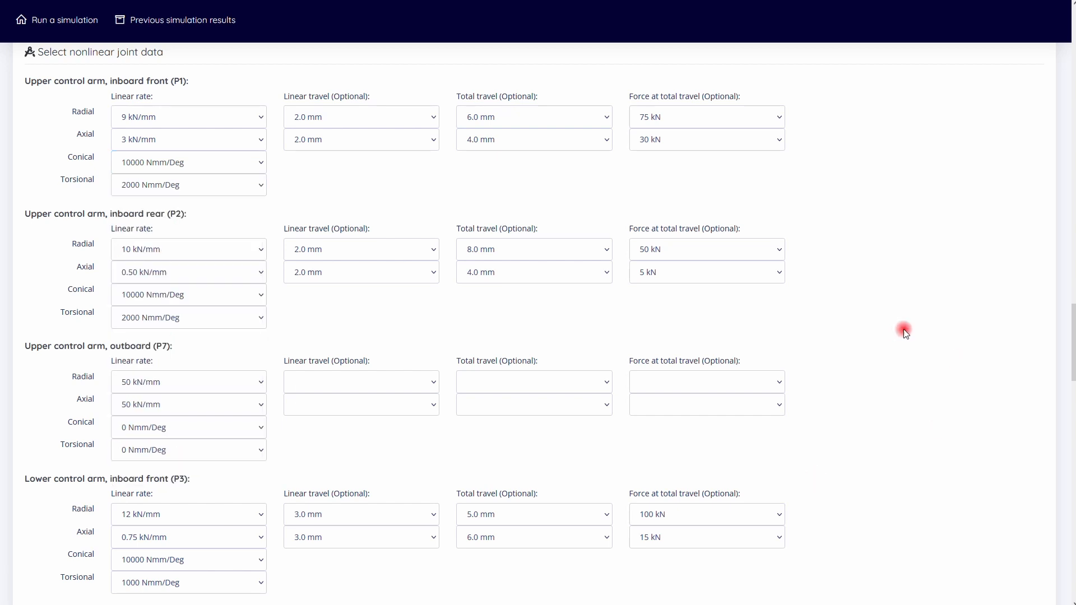
scroll("down", 3)
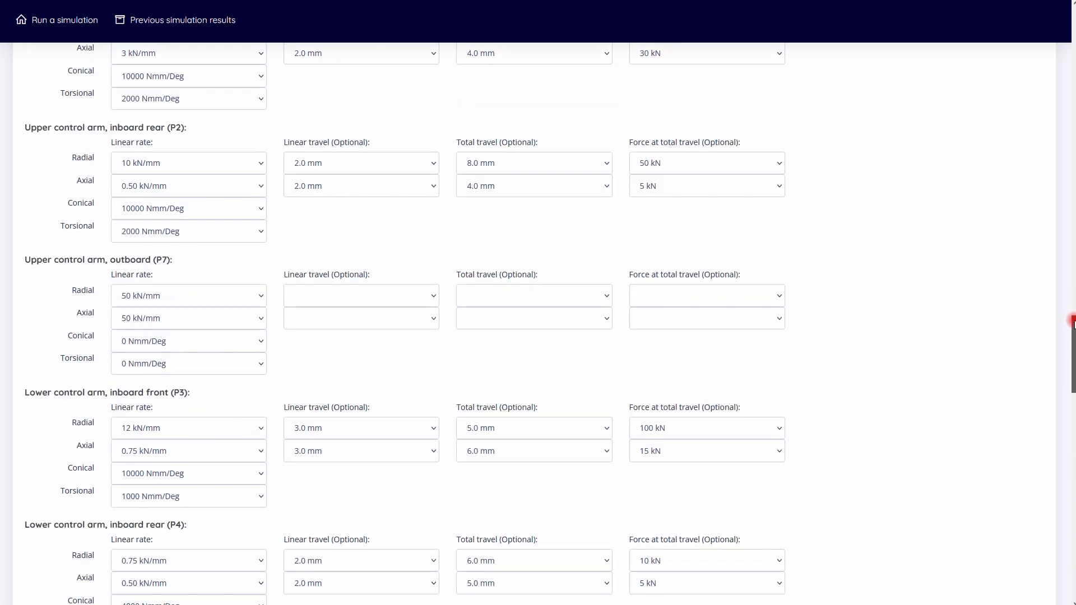
scroll("down", 3)
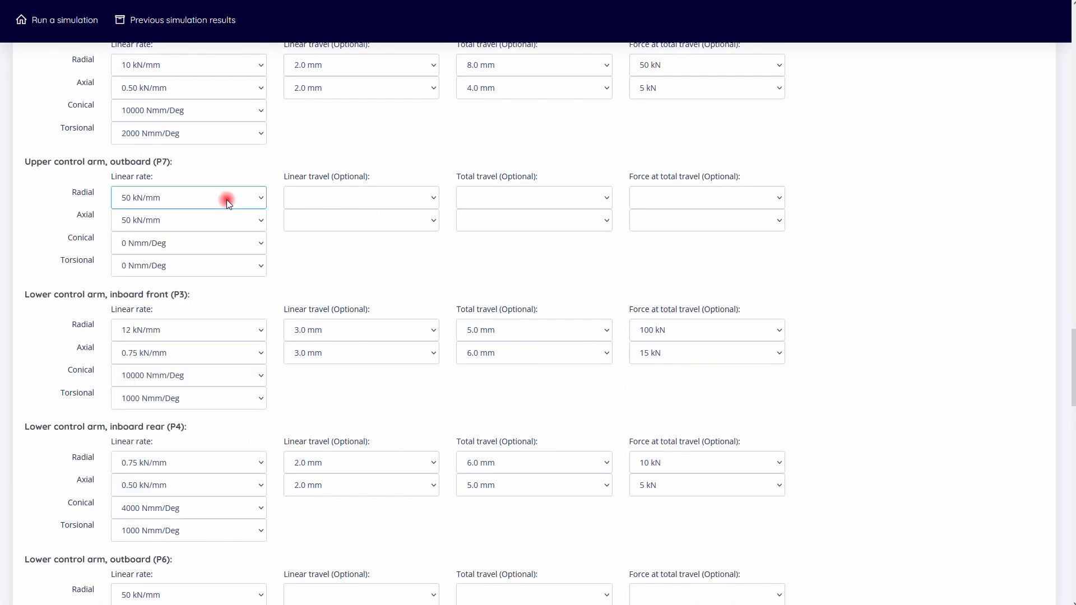
left_click(189, 220)
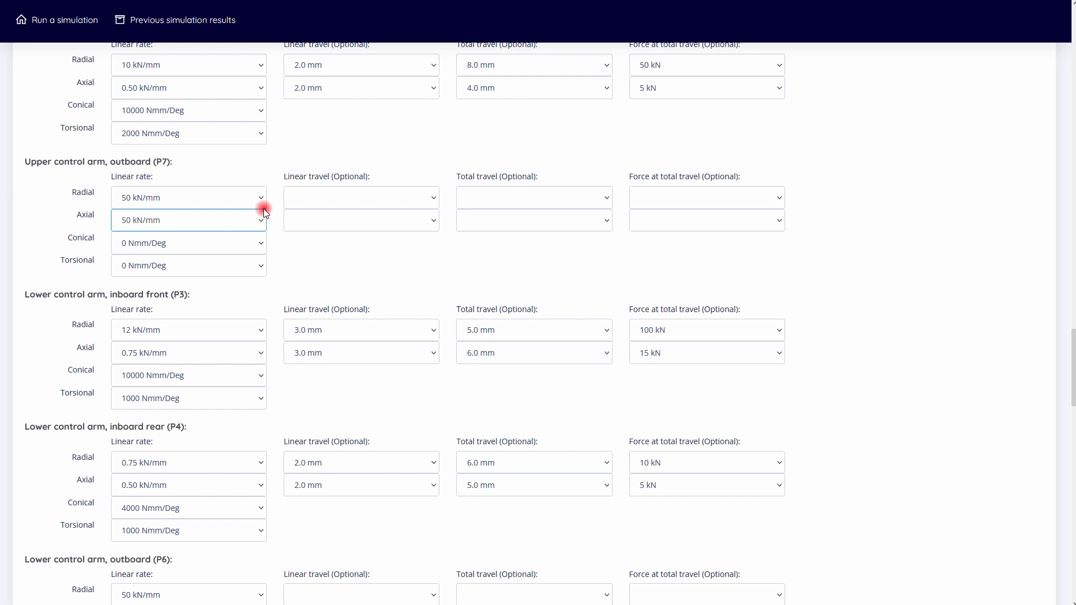
mouse_move(635, 192)
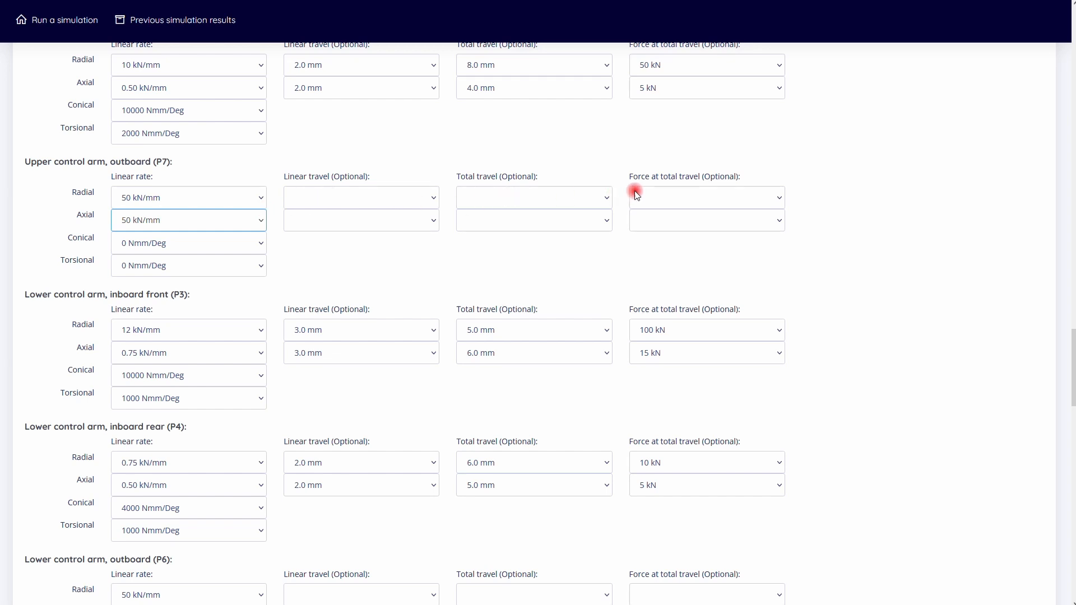
mouse_move(1068, 342)
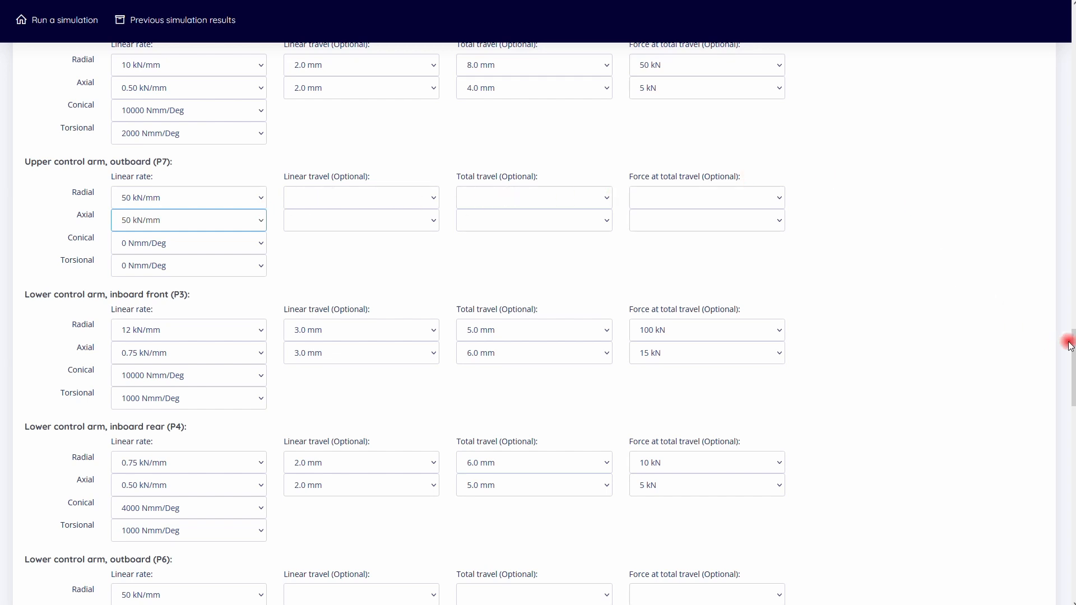
scroll("down", 3)
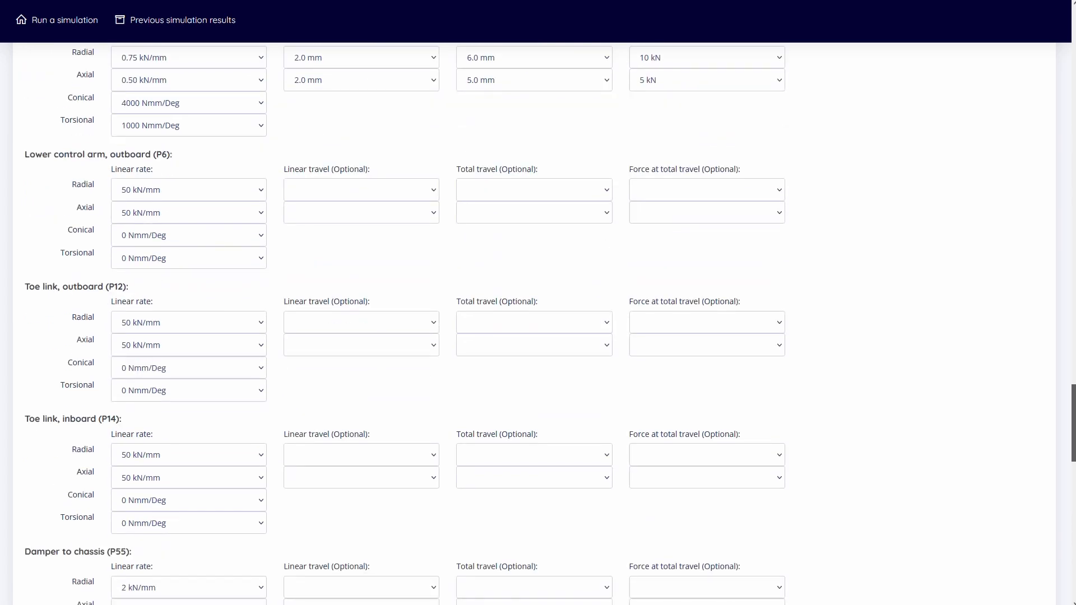
Submit the advanced Double Wishbone inputs and start the simulation run.
scroll("down", 3)
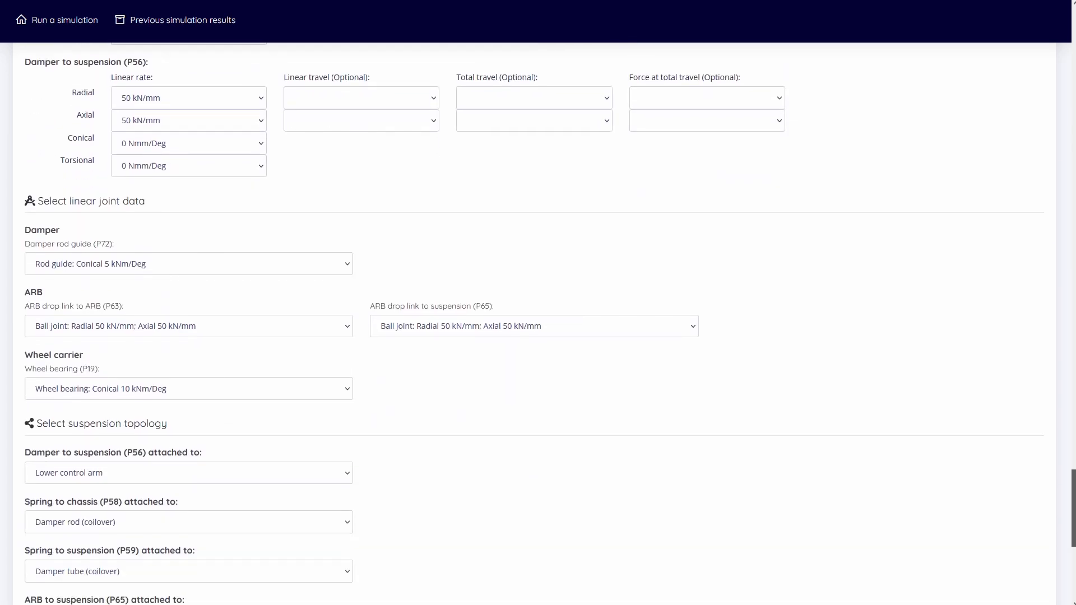
scroll("down", 3)
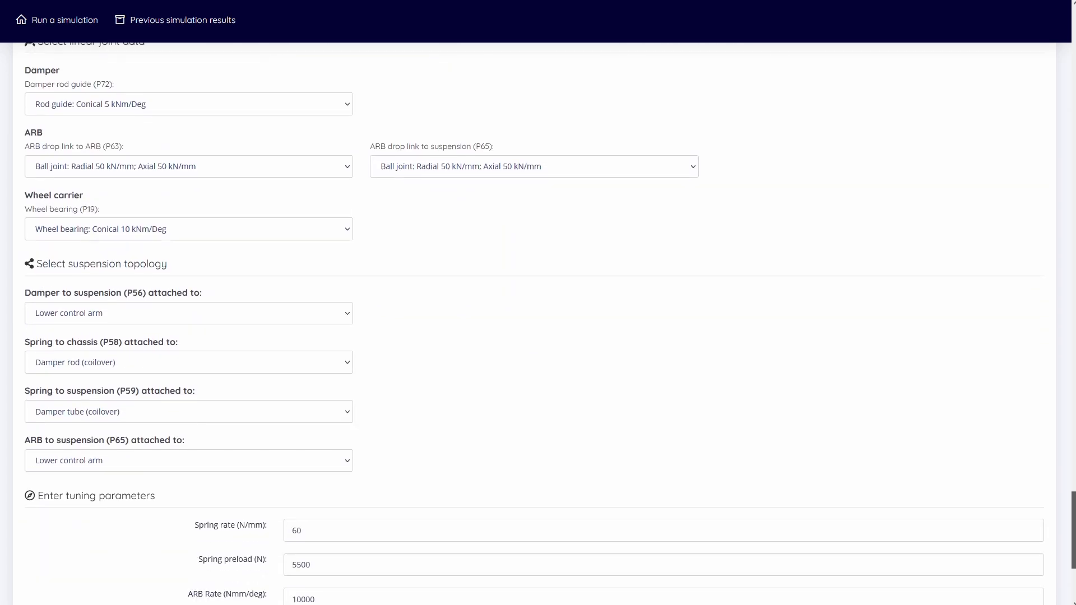
scroll("up", 3)
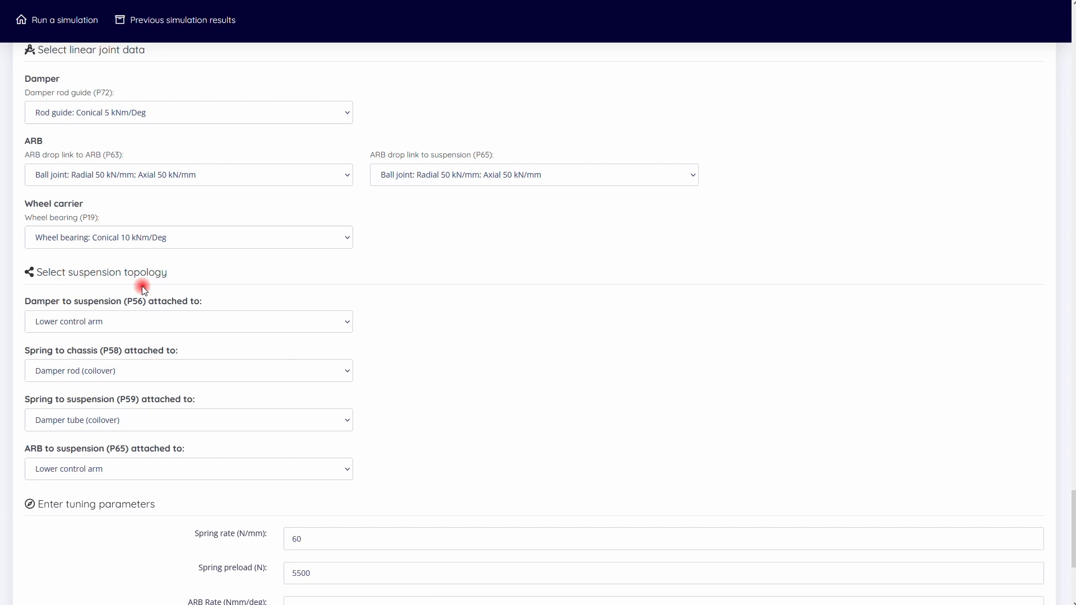
mouse_move(80, 448)
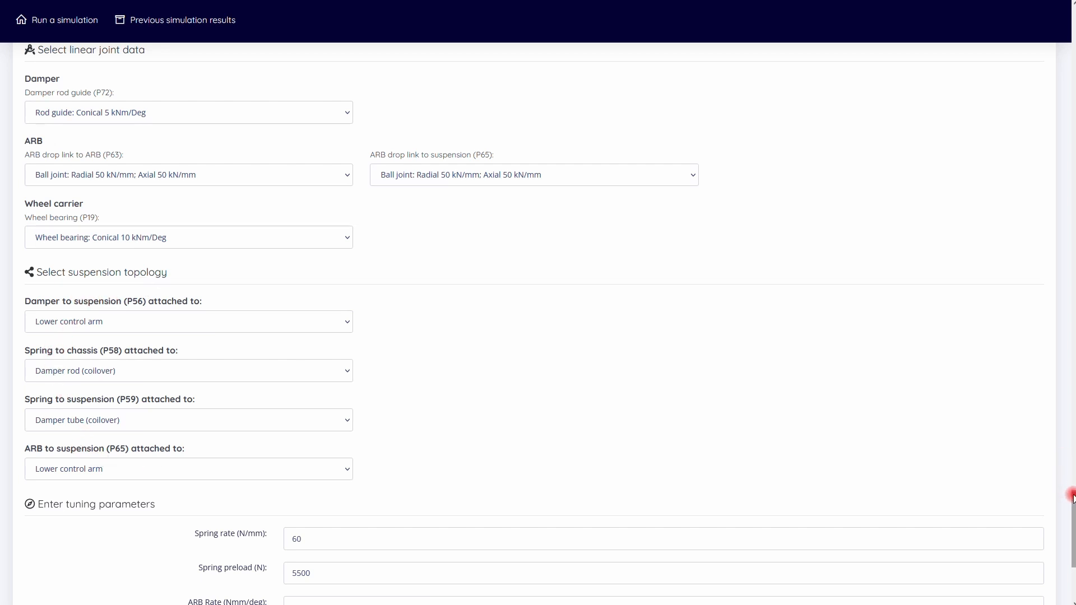
scroll("down", 3)
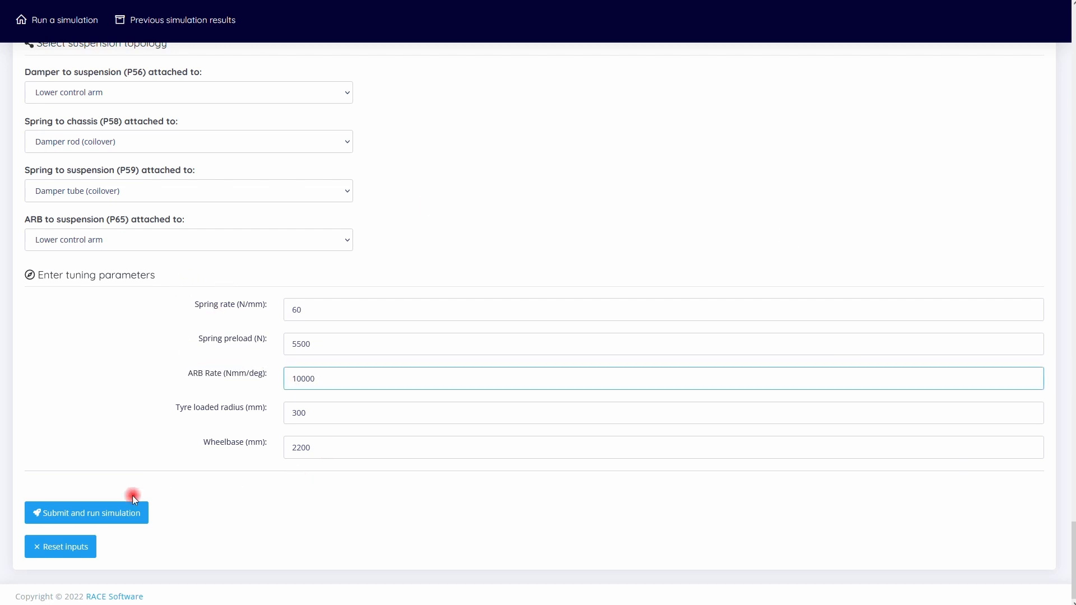
left_click(86, 513)
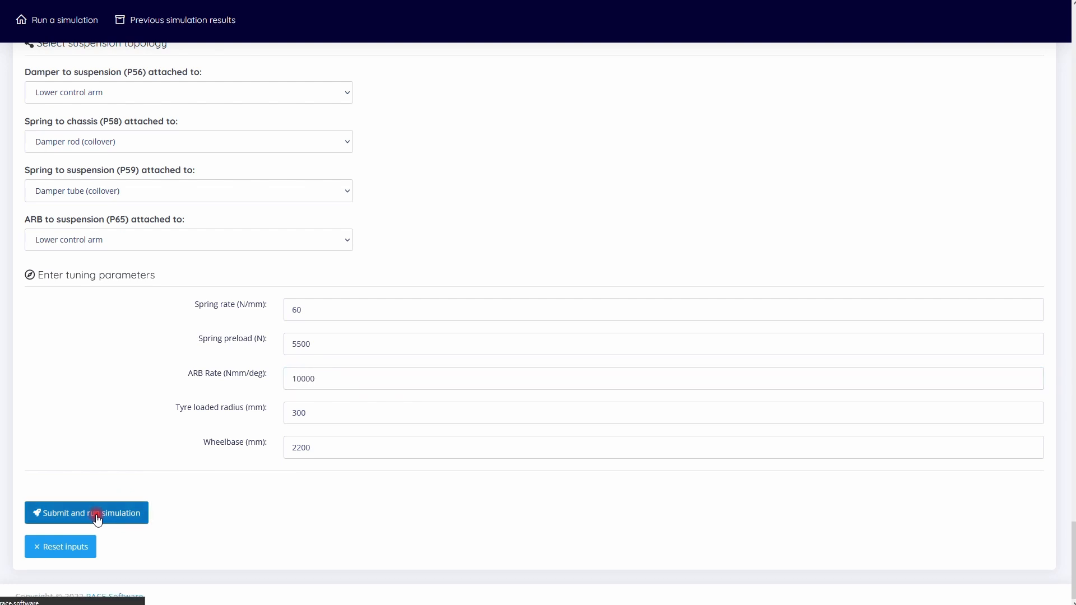
left_click(91, 513)
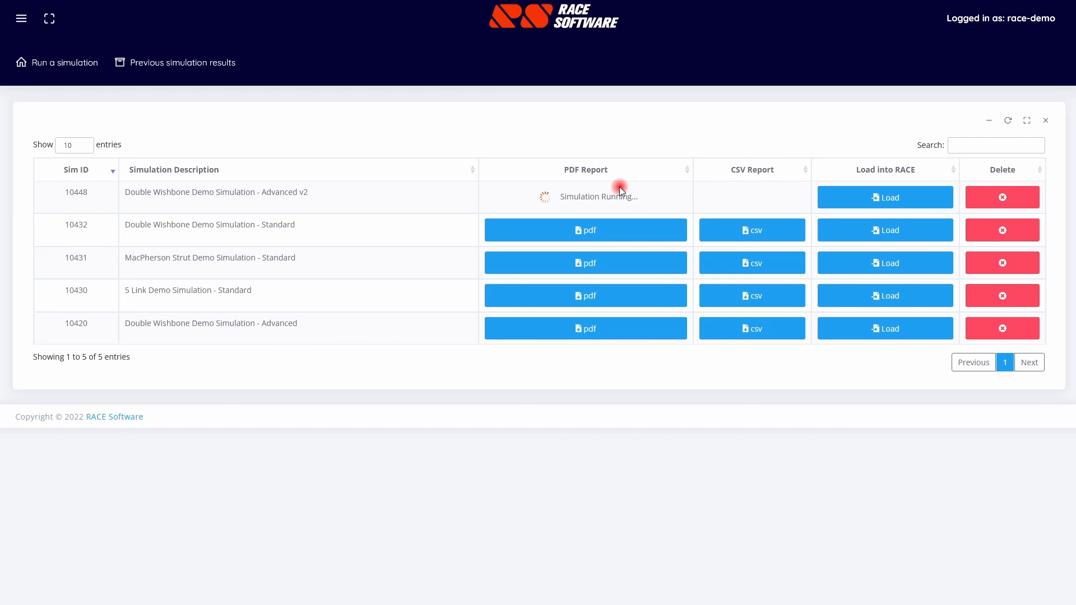
mouse_move(644, 200)
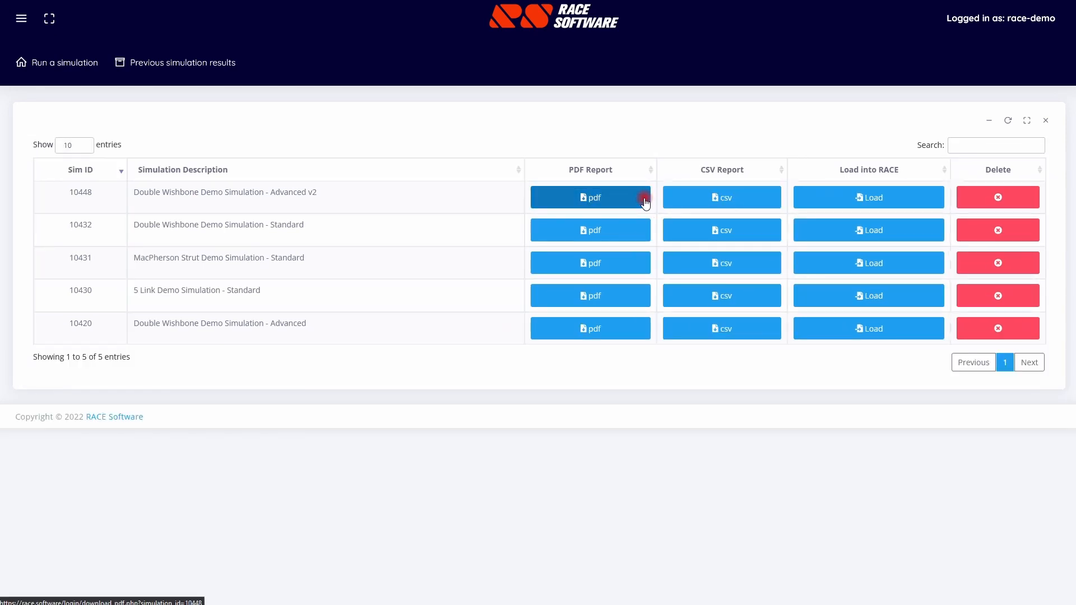
Download the PDF KPI report for finished simulation 10448.
left_click(591, 197)
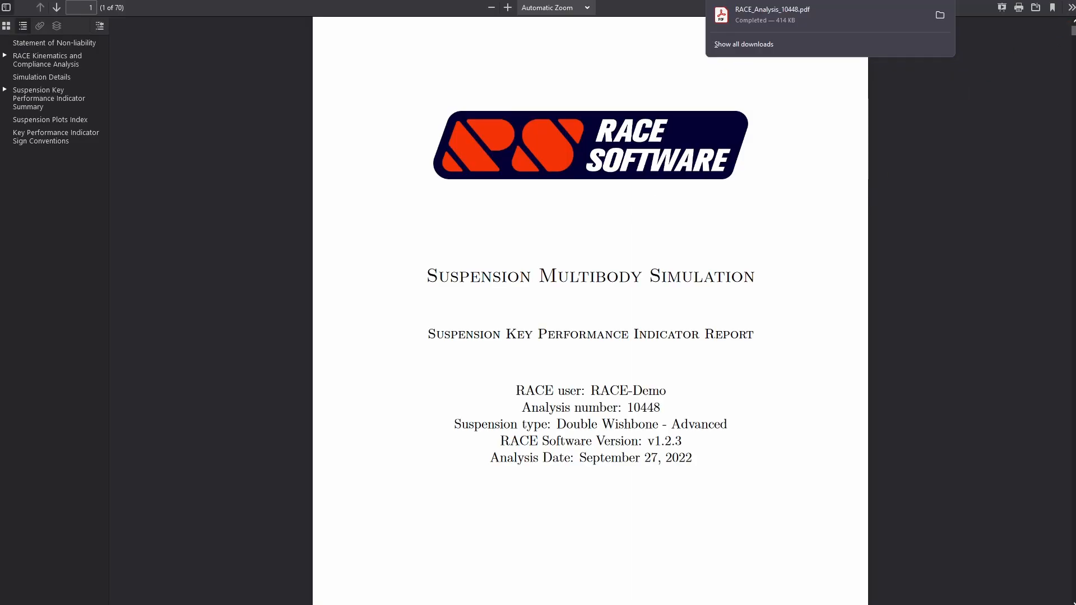
Dismiss the download notice and scroll the report to the Simulation Details hardpoint table.
left_click(56, 11)
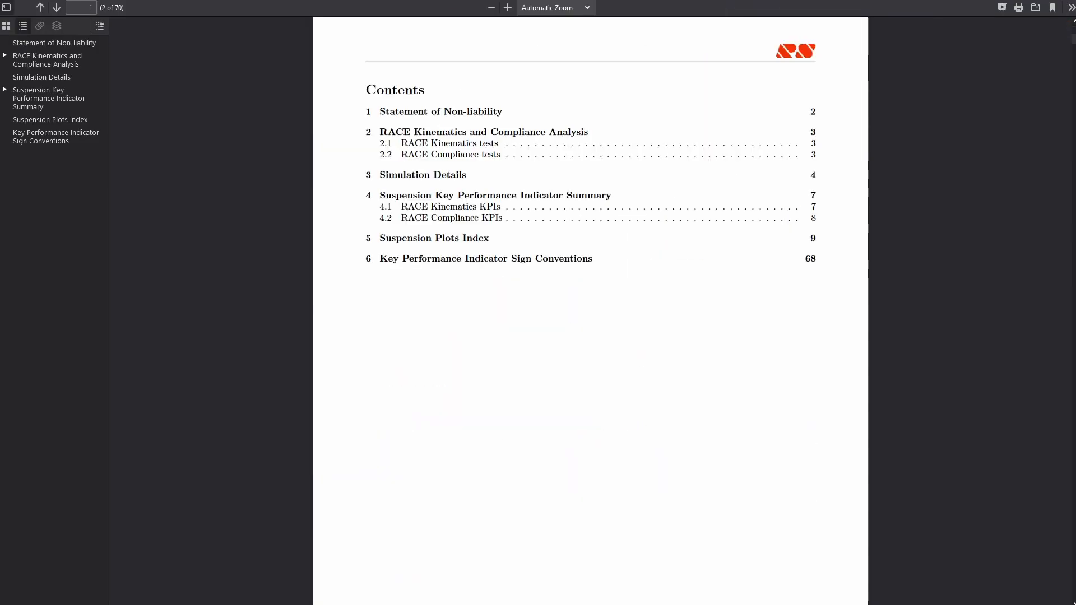
scroll("down", 3)
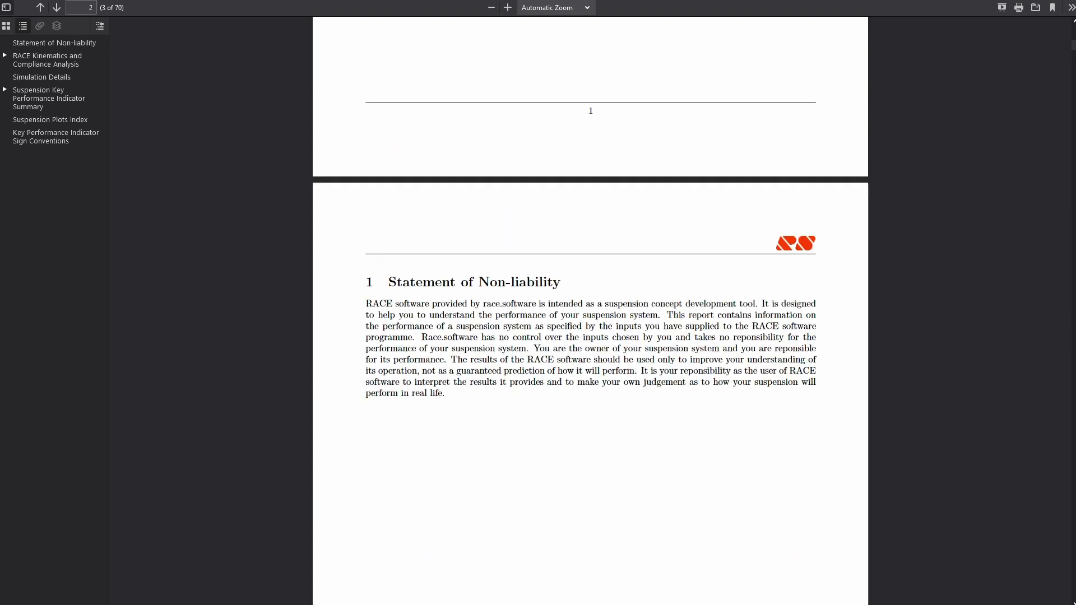
scroll("down", 3)
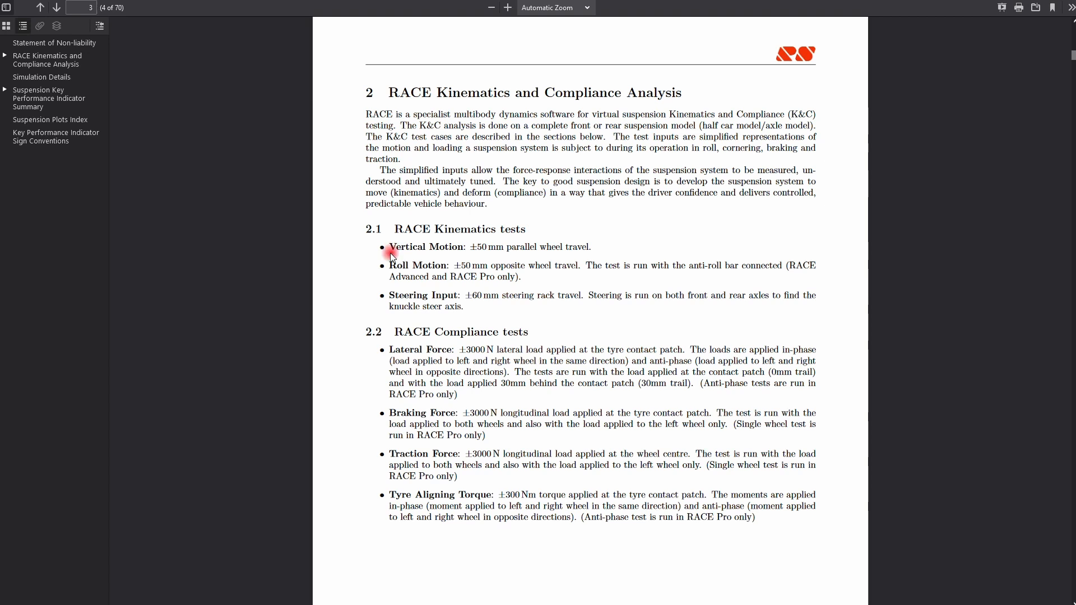
mouse_move(396, 291)
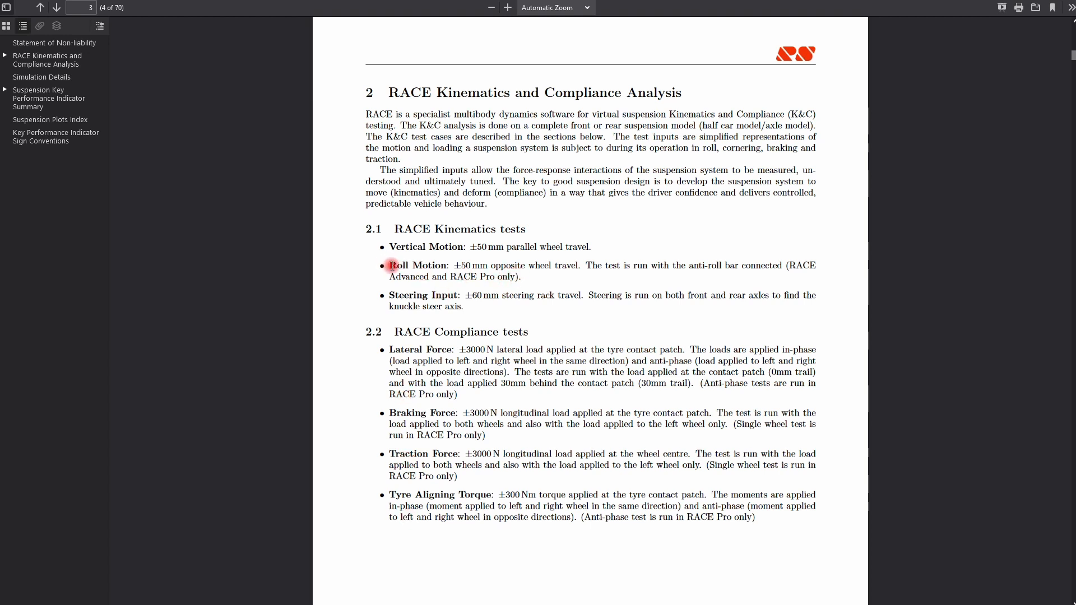
left_click_drag(389, 266, 520, 276)
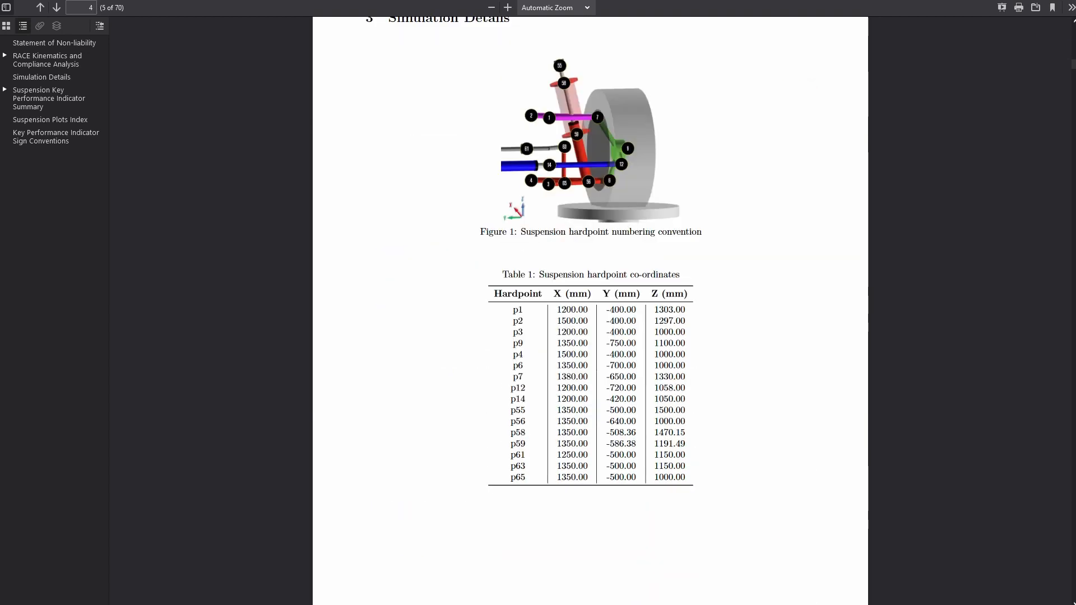
Open the joint stiffness detail pages starting with p1, then return to page 5's joint types table.
scroll("down", 3)
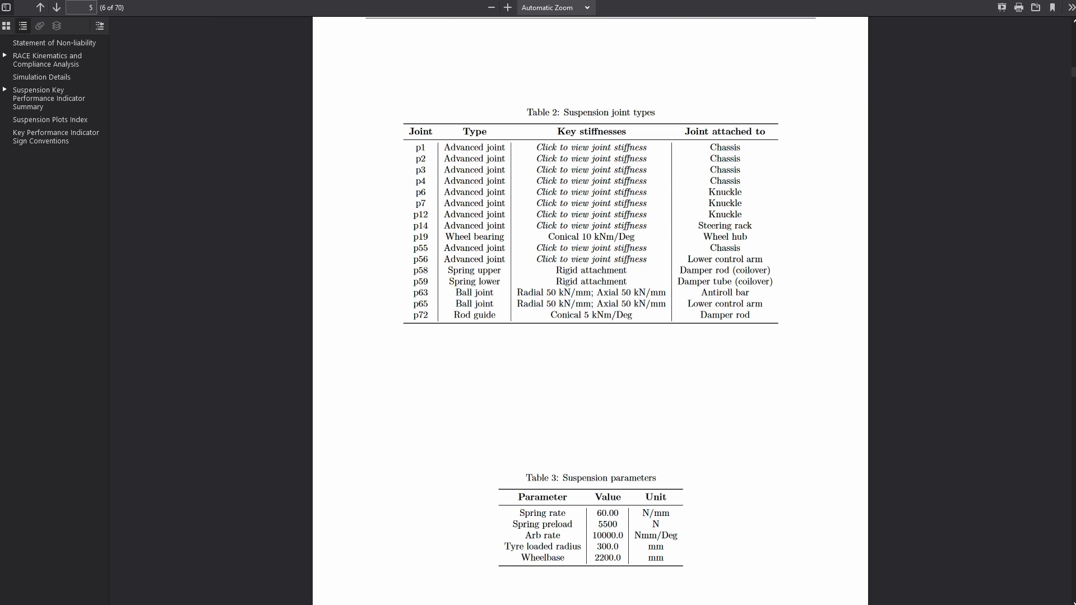
left_click(560, 149)
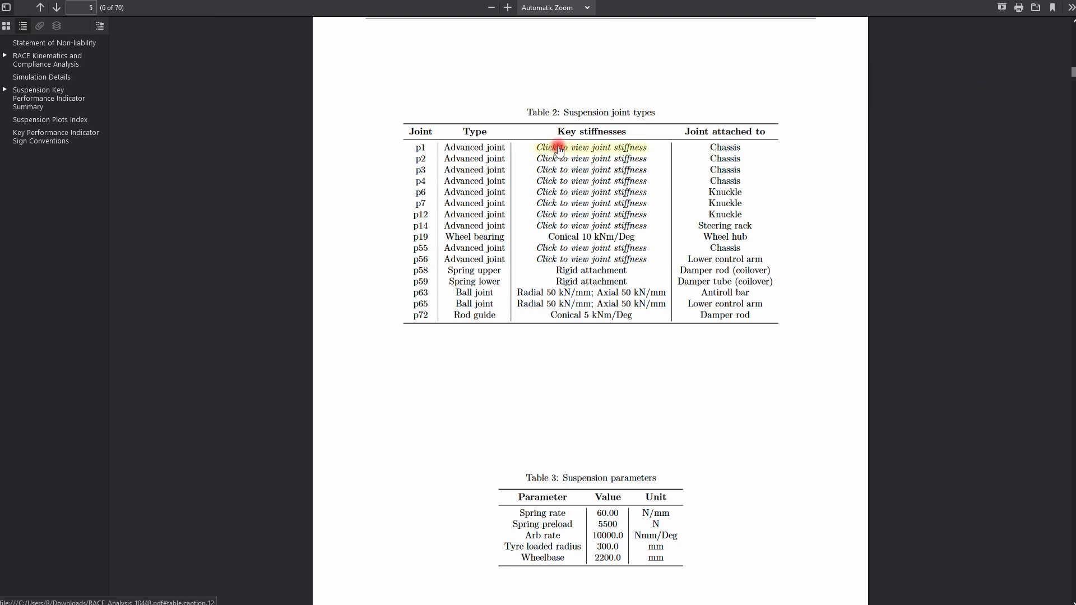
left_click(591, 148)
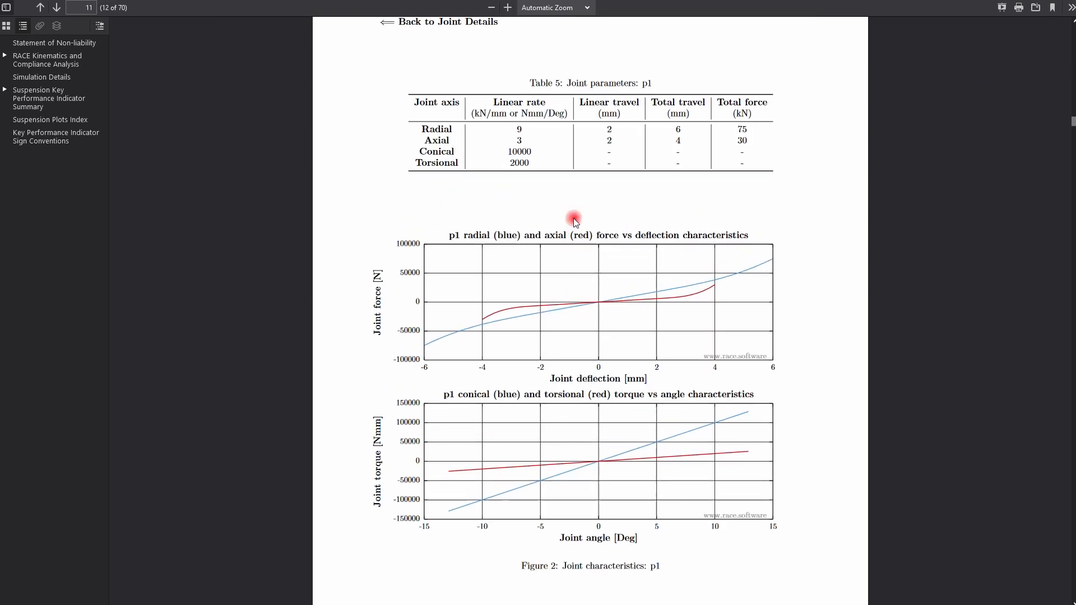
mouse_move(508, 133)
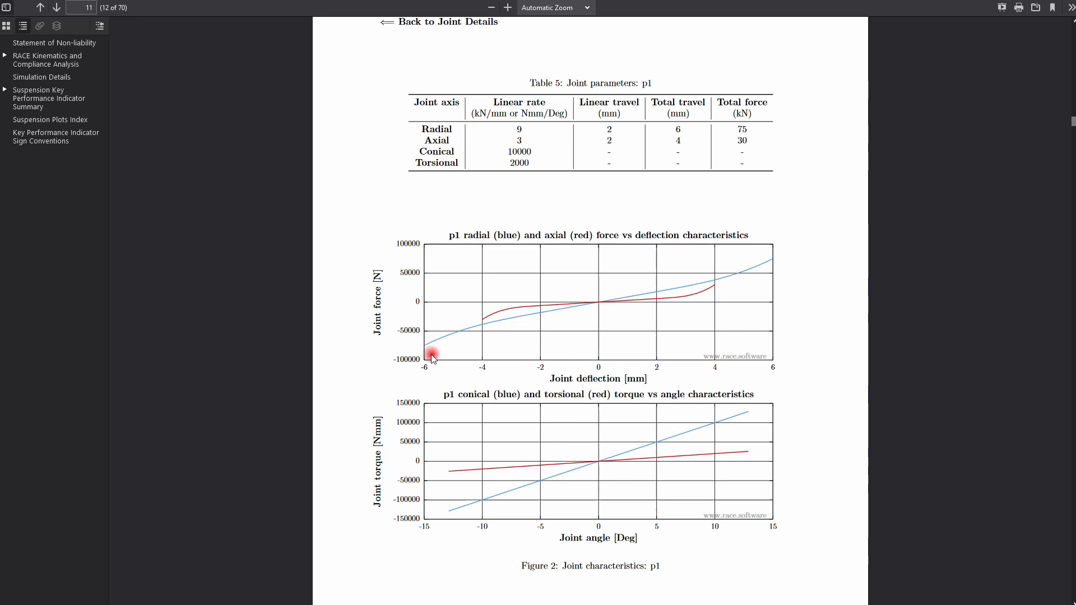
mouse_move(499, 516)
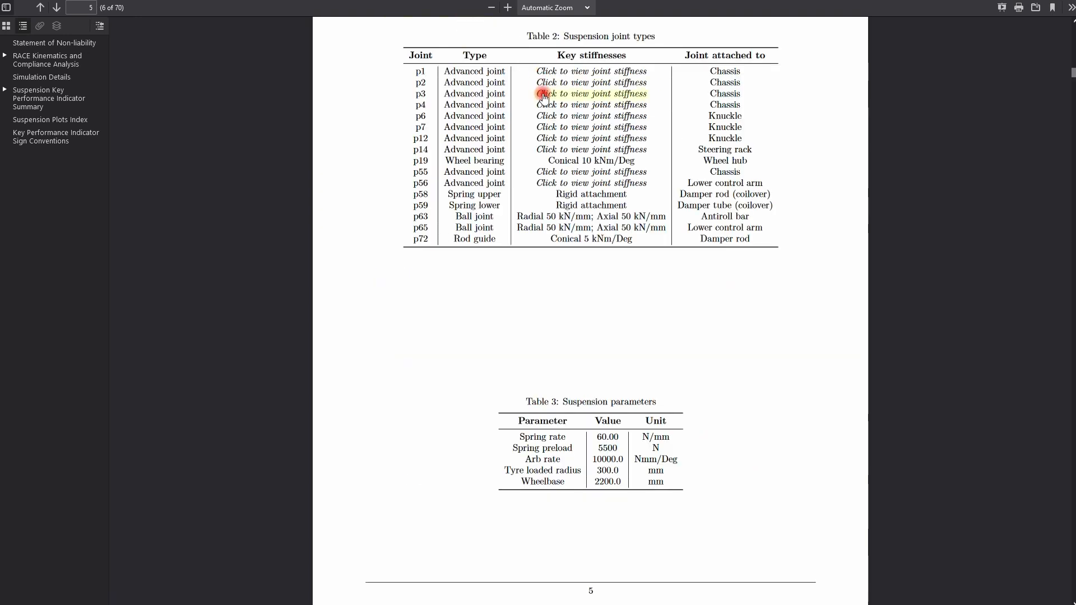
left_click(591, 94)
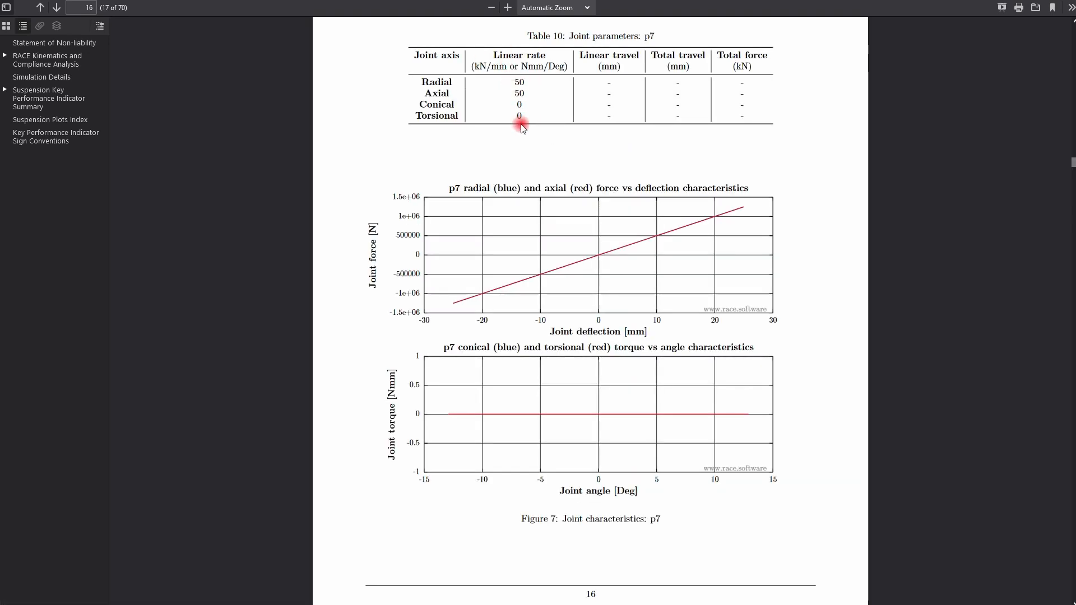
mouse_move(498, 412)
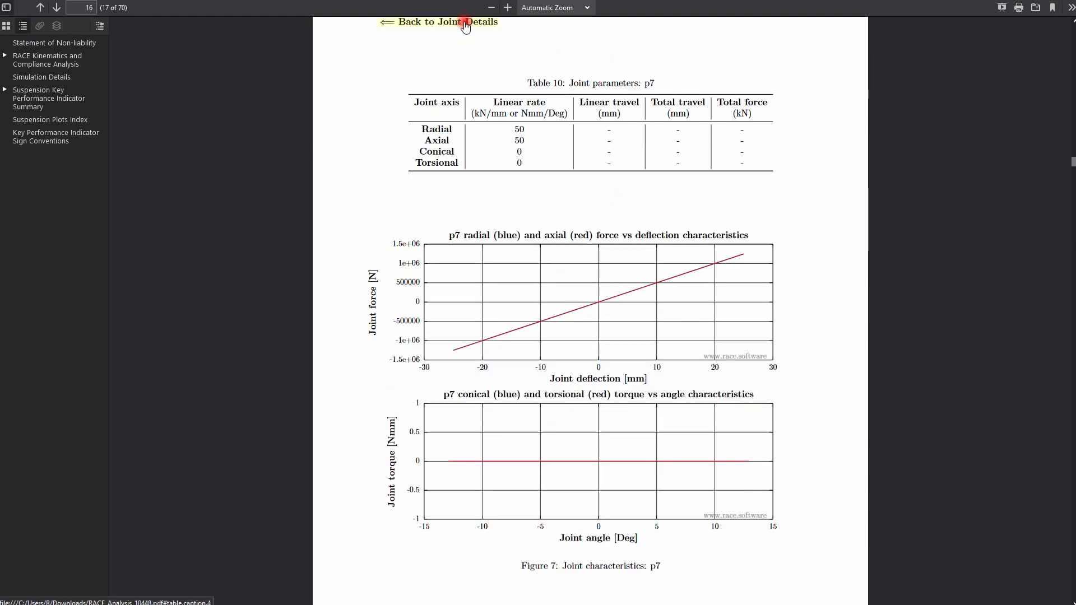
left_click(463, 22)
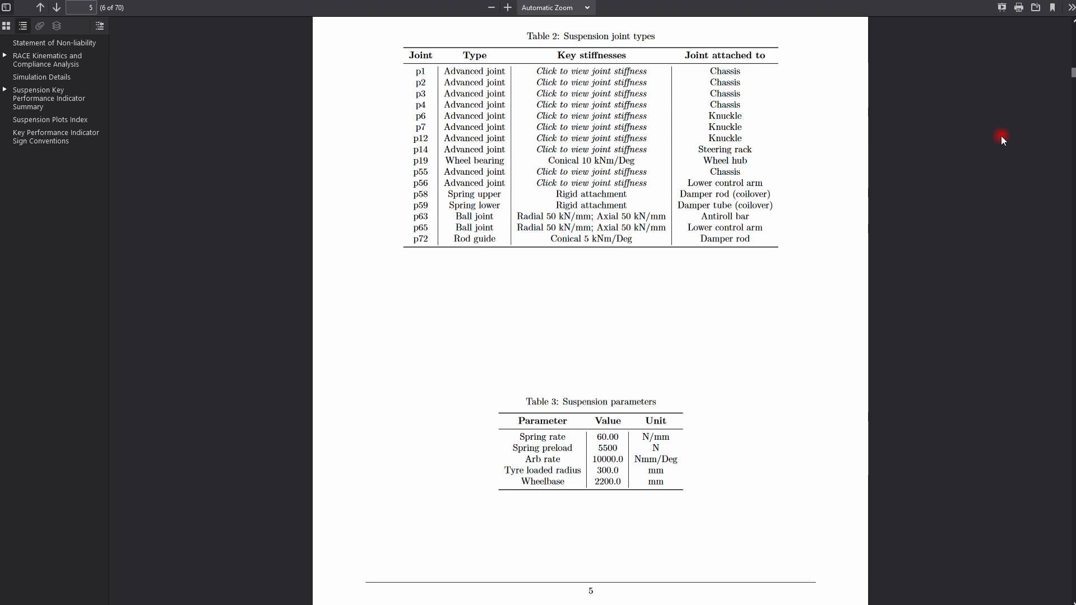
Scroll through the simulation stats page 6 of the KPI report.
scroll("down", 3)
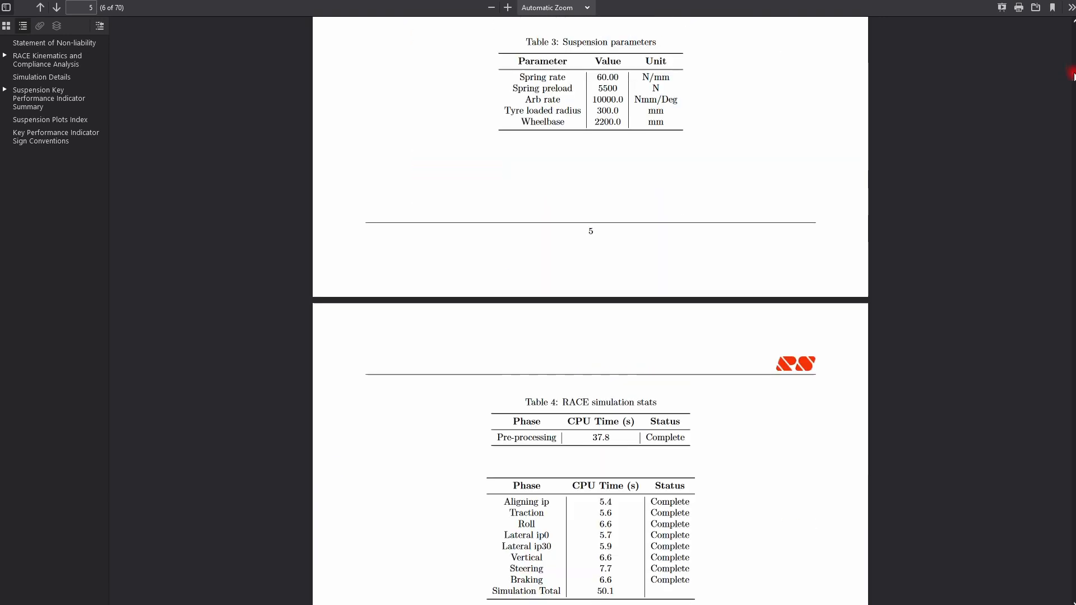
scroll("down", 3)
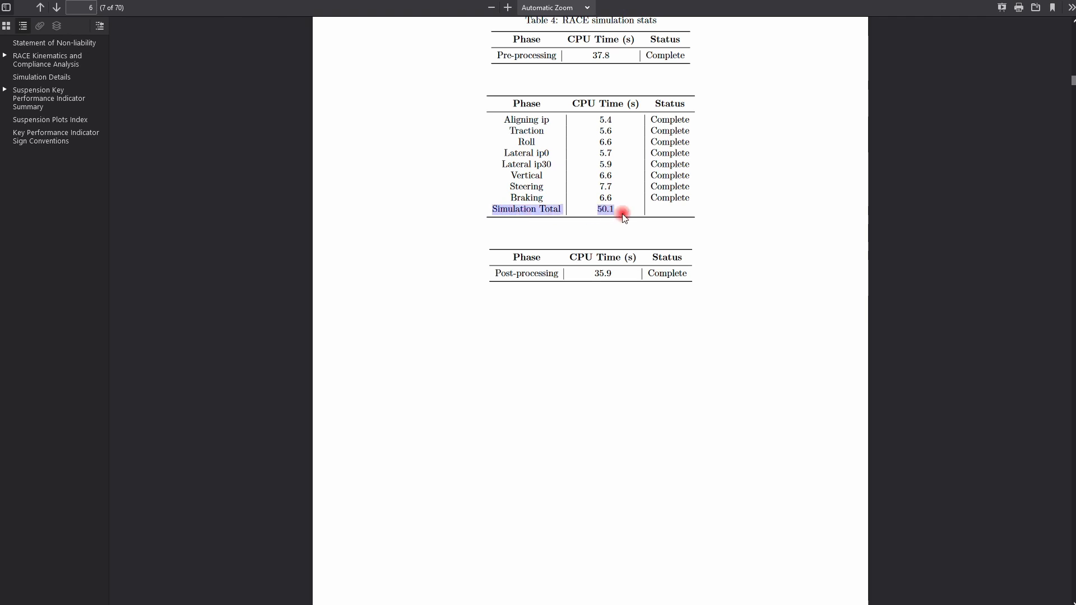
mouse_move(1073, 78)
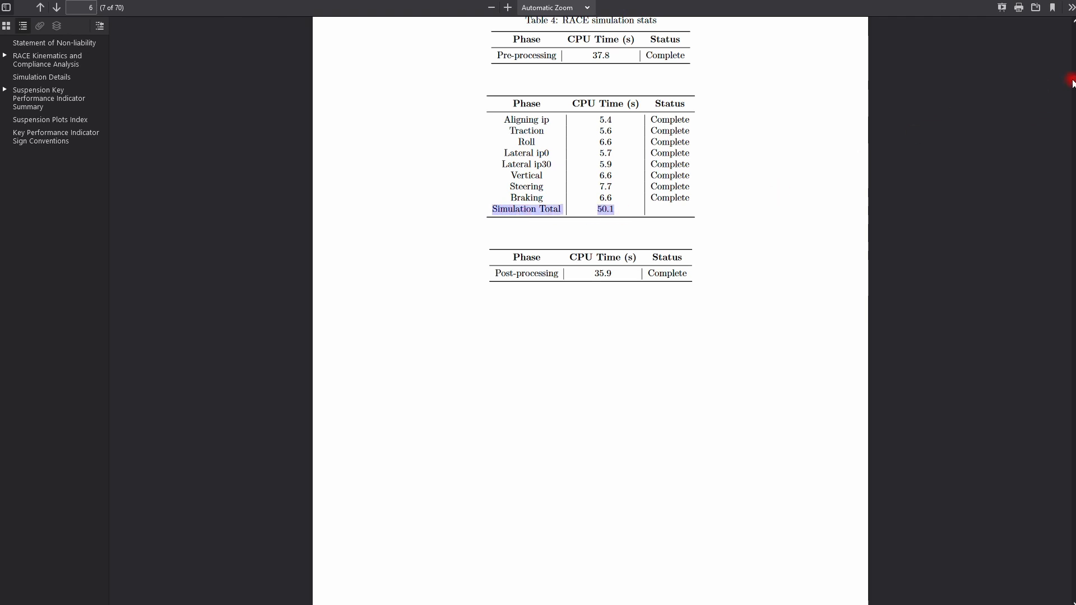
scroll("down", 3)
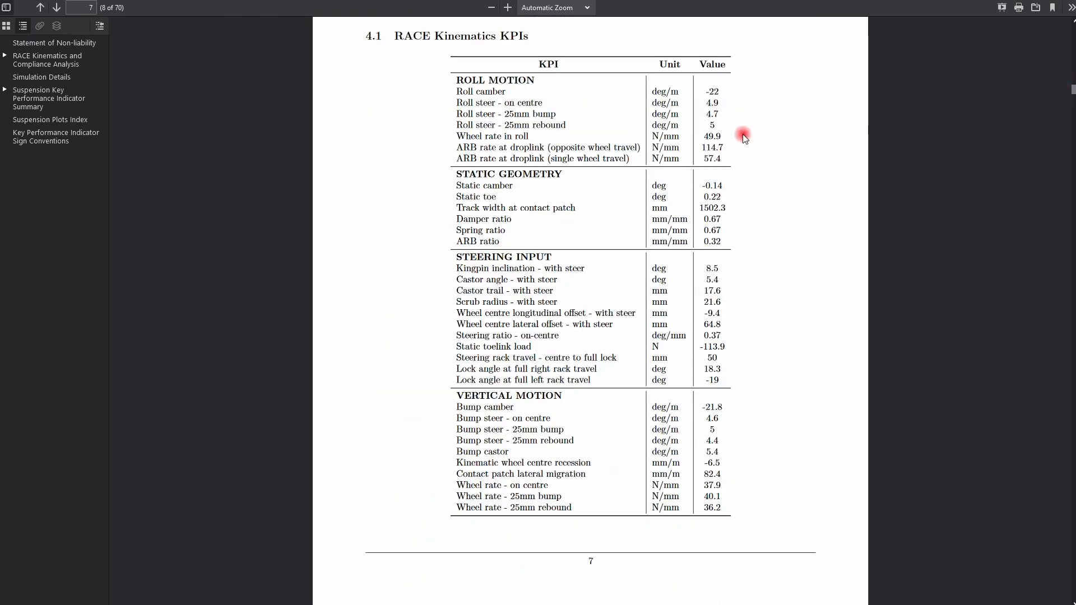
double_click(481, 92)
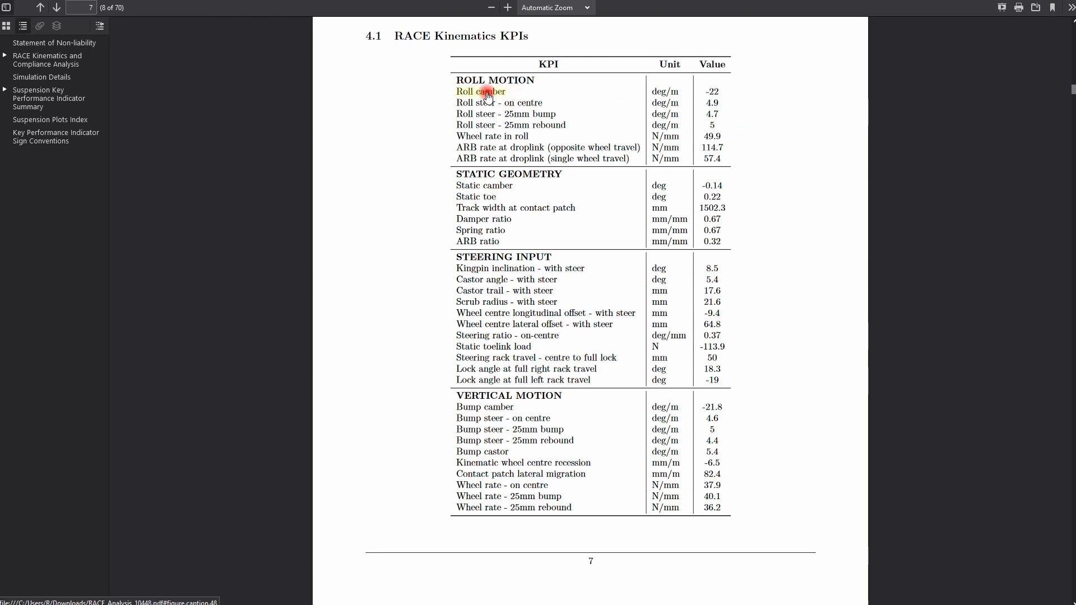
Review the Kinematics KPI table on page 7, continuing to section 4.2 Compliance KPIs.
scroll("down", 3)
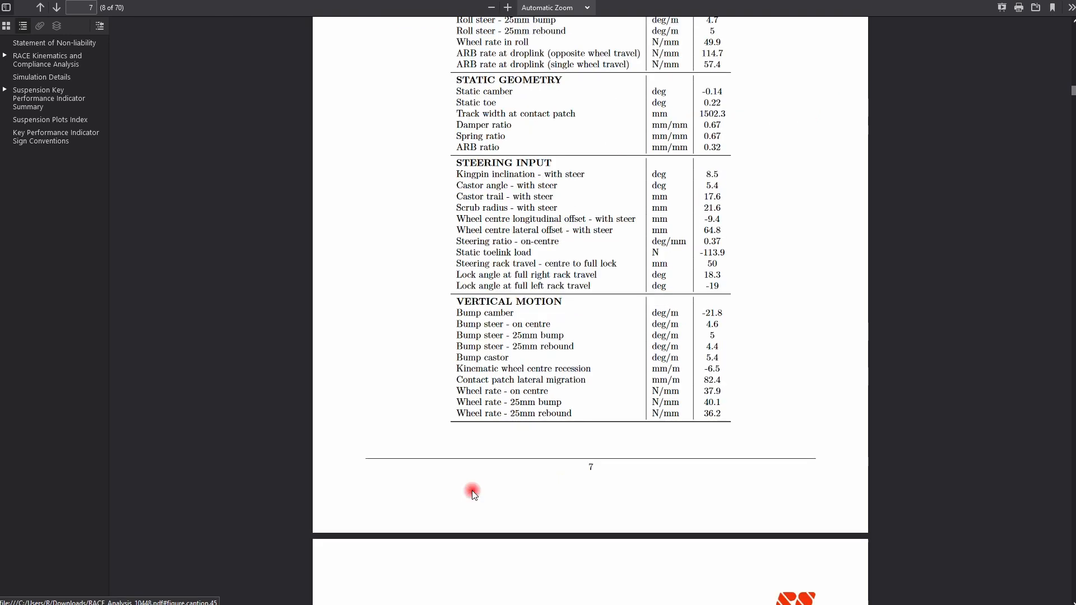
scroll("down", 3)
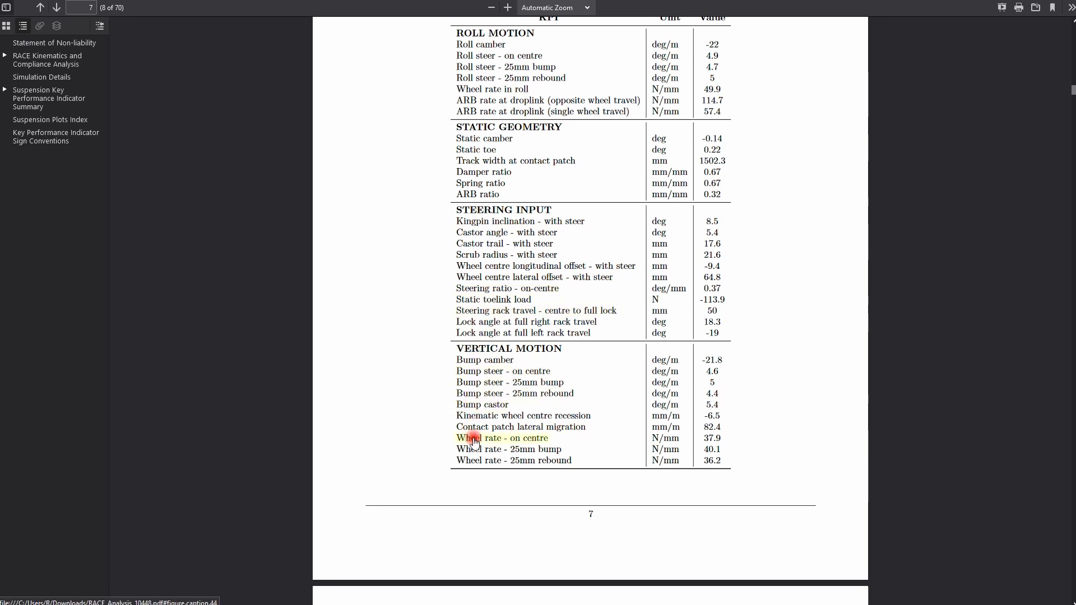
left_click(502, 438)
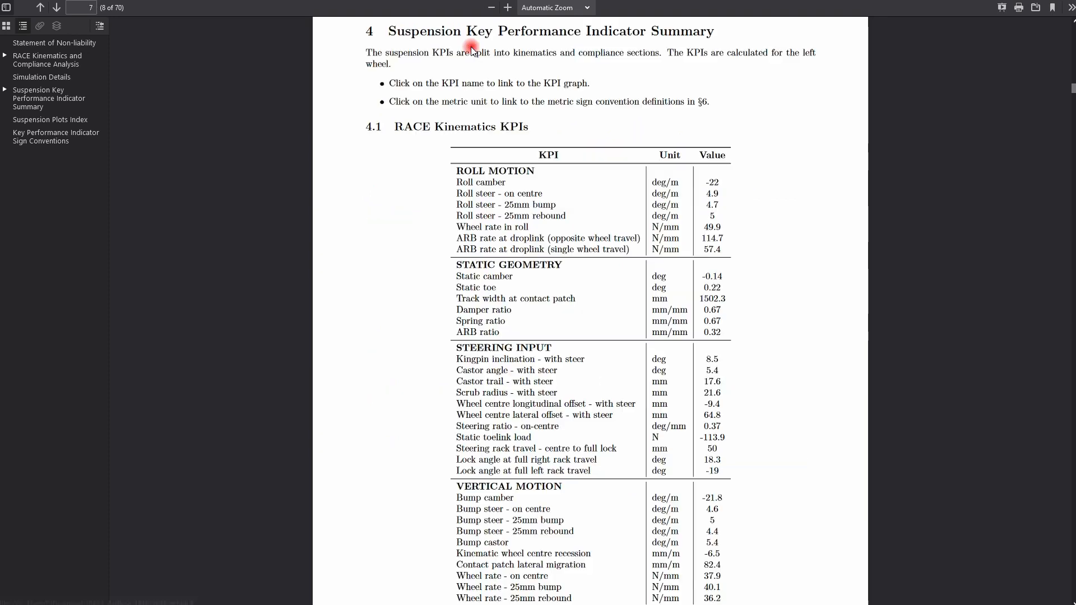
scroll("down", 3)
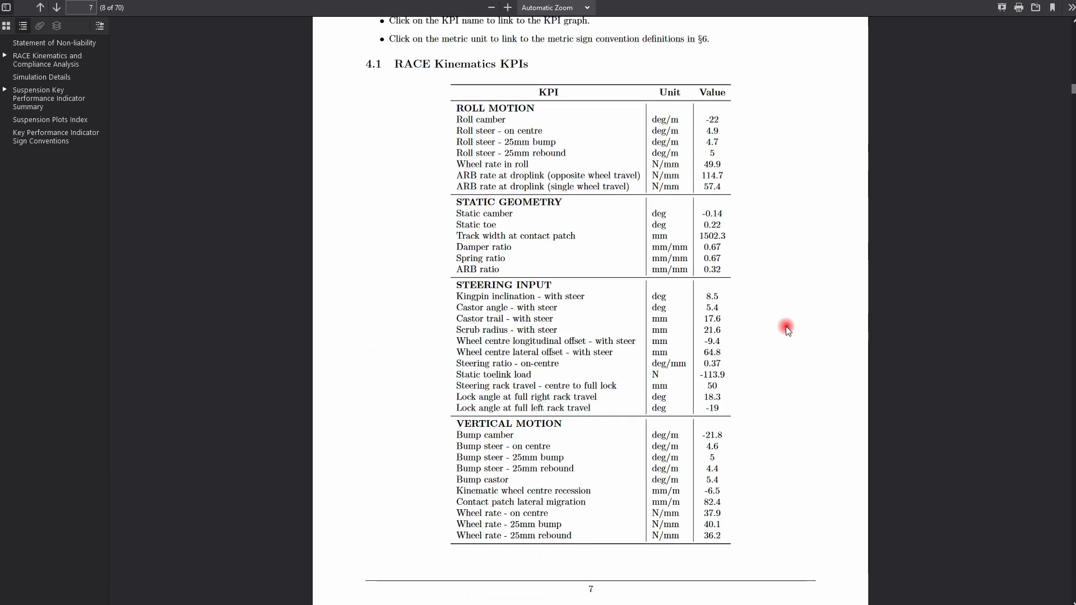
left_click(499, 130)
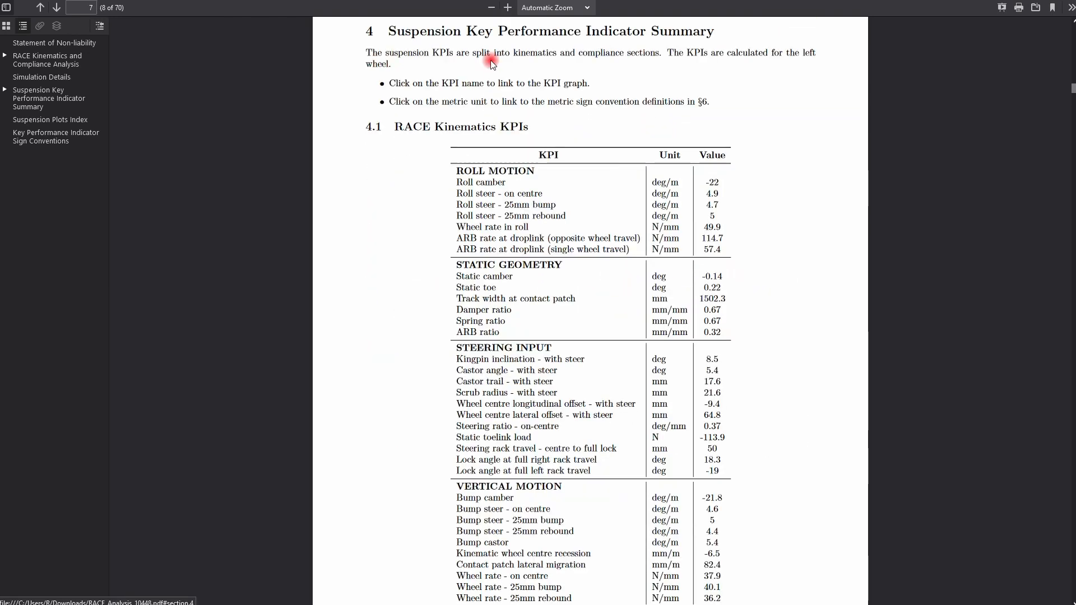
scroll("down", 3)
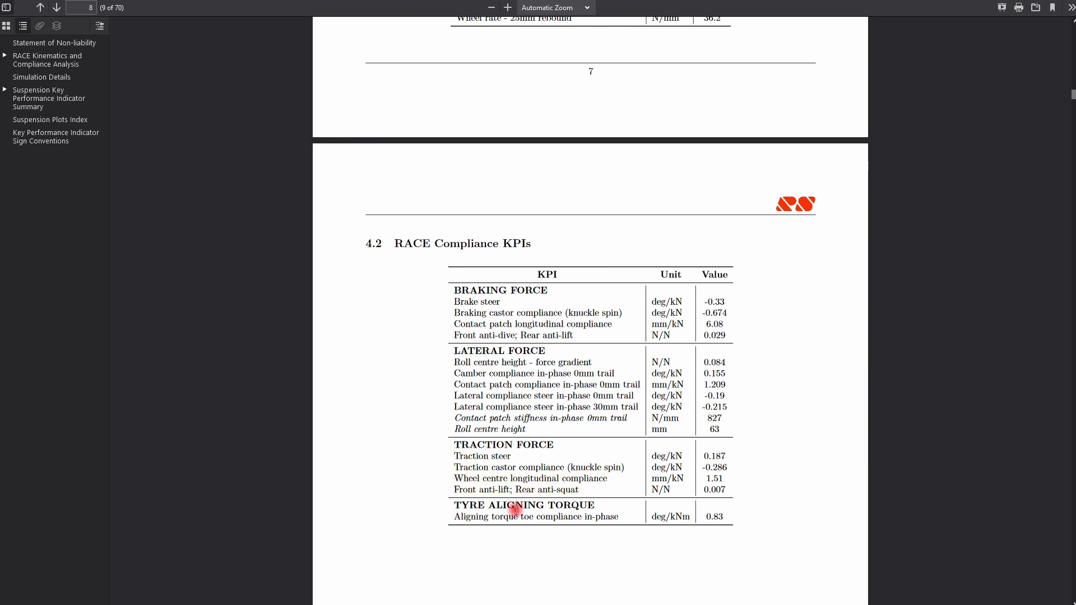
mouse_move(501, 433)
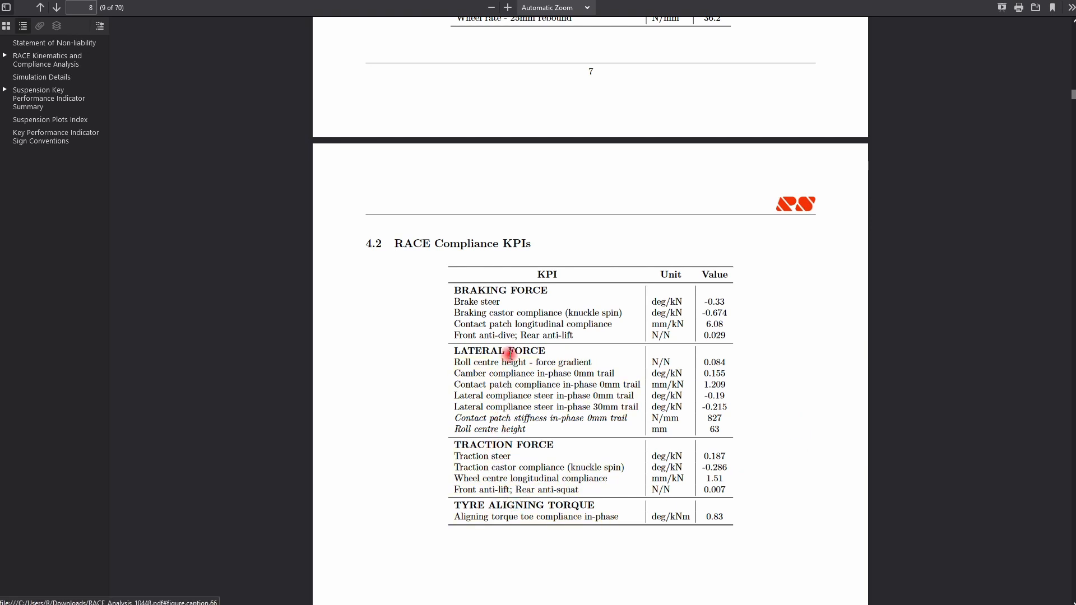
Follow the Brake steer KPI link to its braking test graph on page 61.
double_click(477, 302)
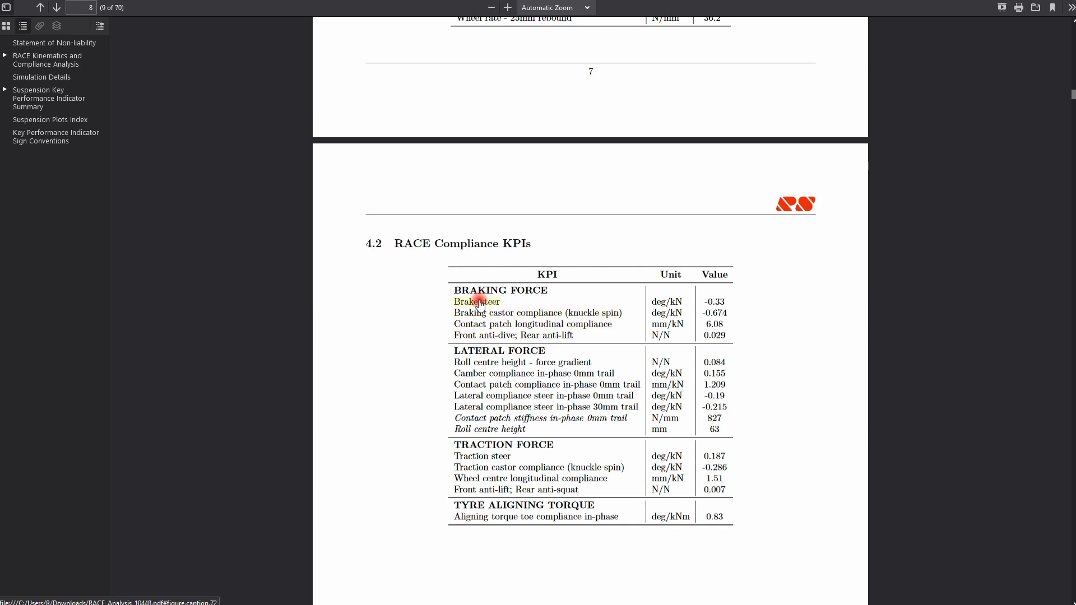
left_click(475, 301)
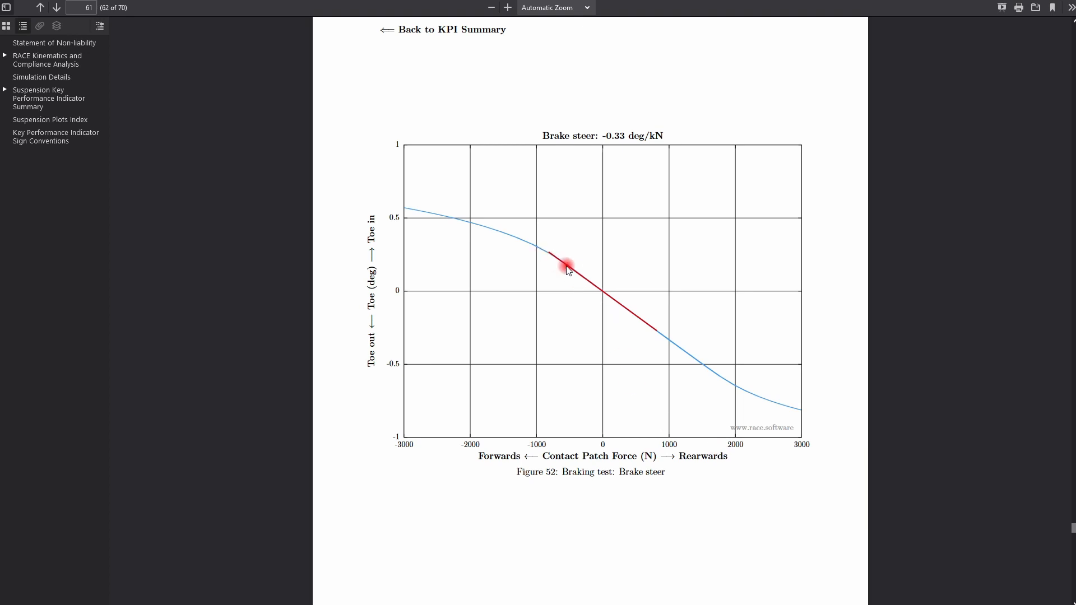
mouse_move(405, 212)
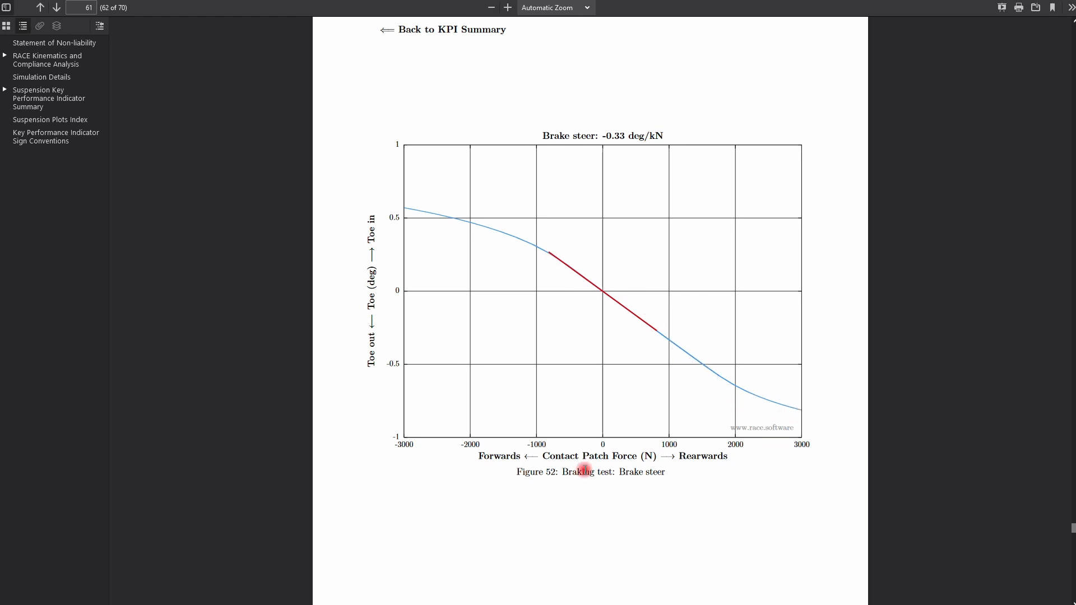
mouse_move(634, 480)
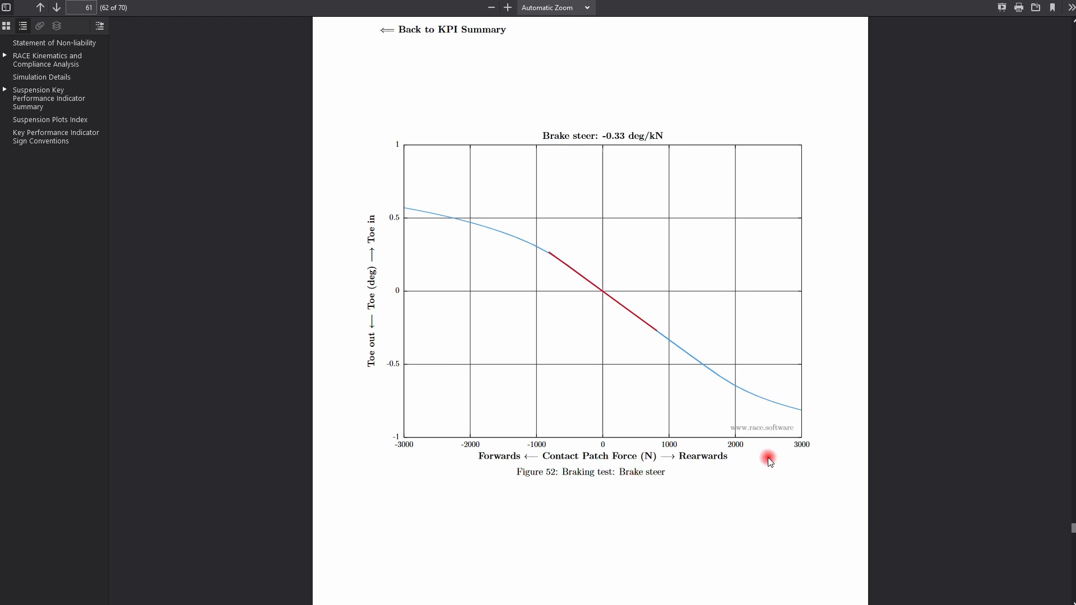
mouse_move(507, 80)
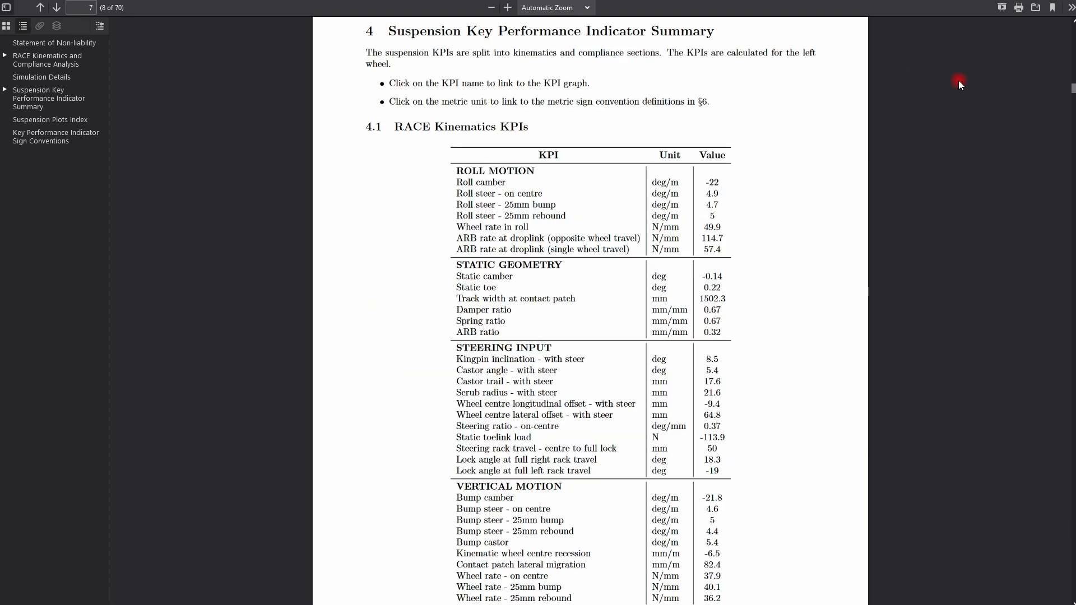
Scroll past the Suspension Plots Index to Figure 48, lateral contact patch compliance, page 57.
scroll("down", 3)
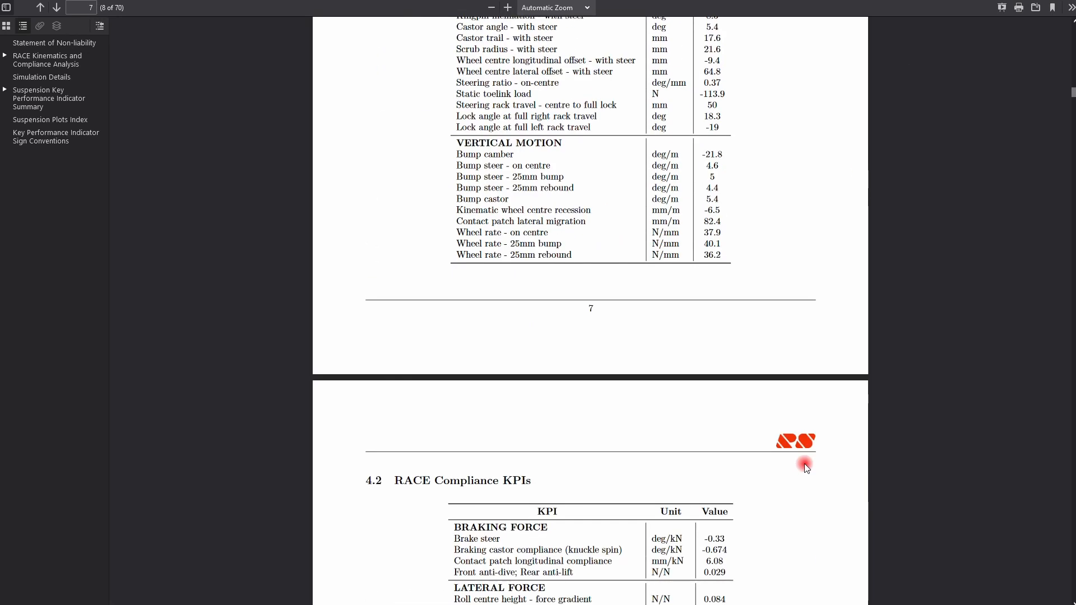
scroll("down", 3)
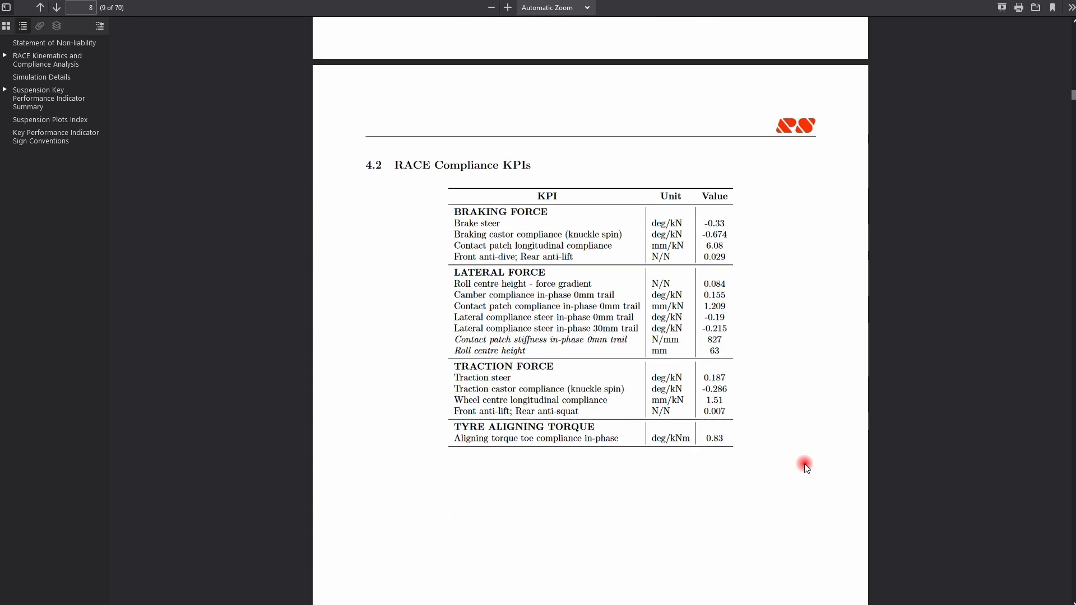
scroll("down", 3)
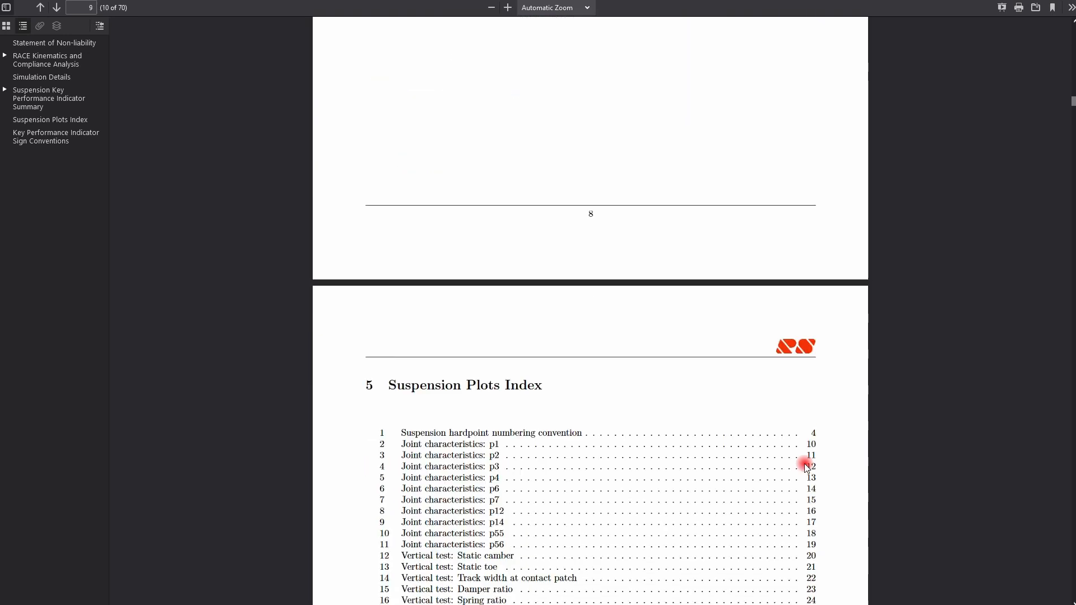
scroll("down", 3)
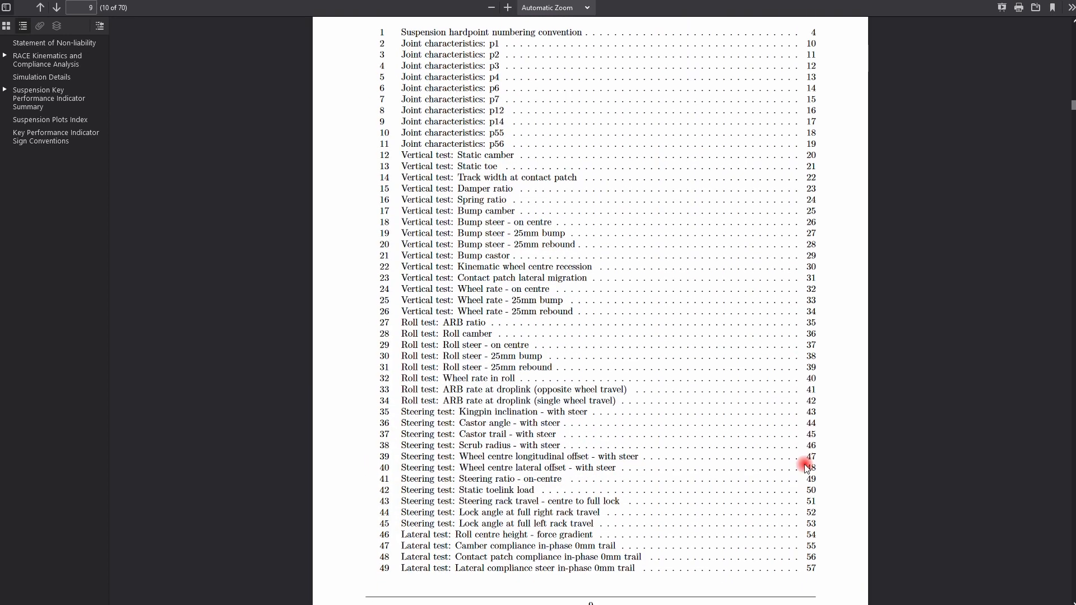
scroll("down", 3)
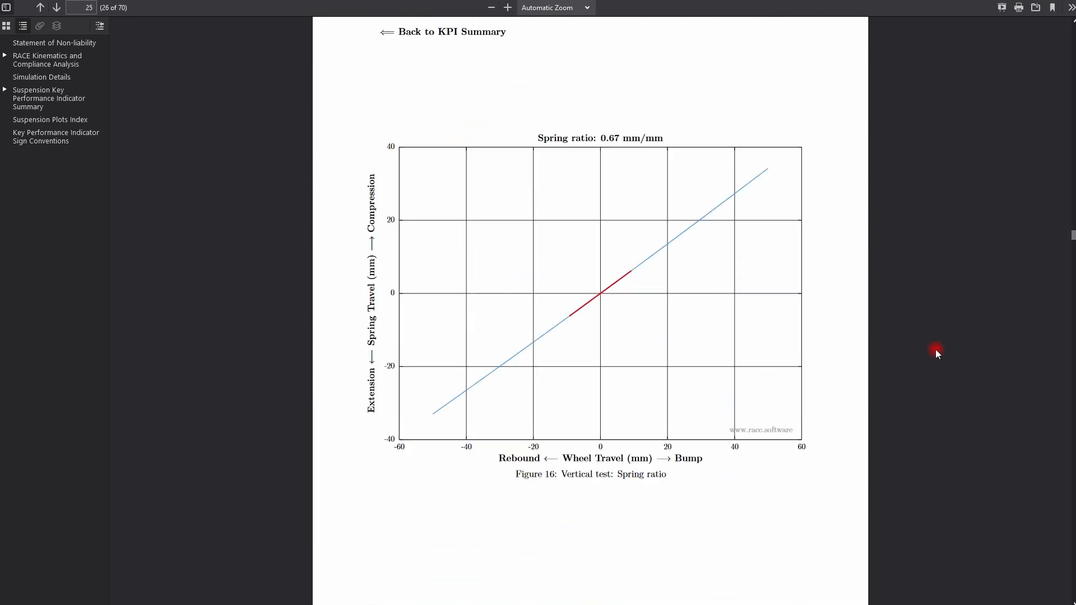
scroll("down", 3)
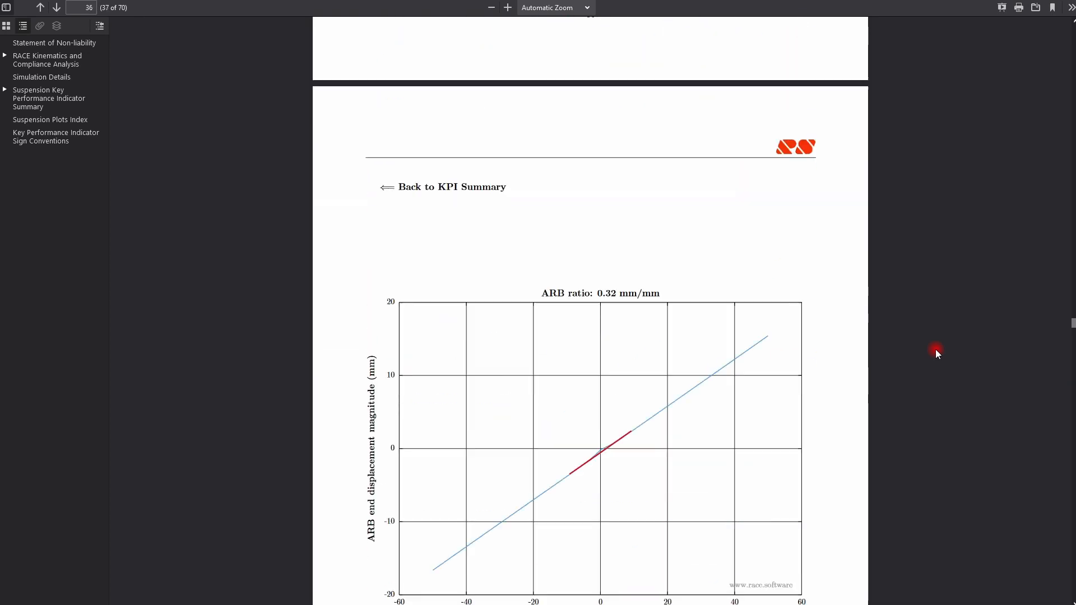
scroll("down", 3)
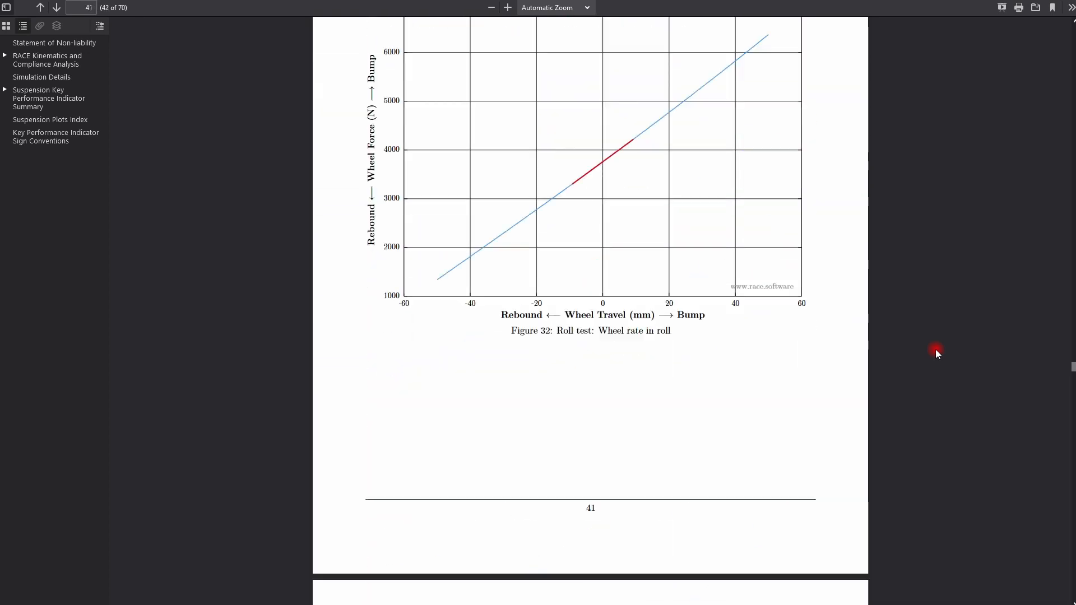
scroll("down", 3)
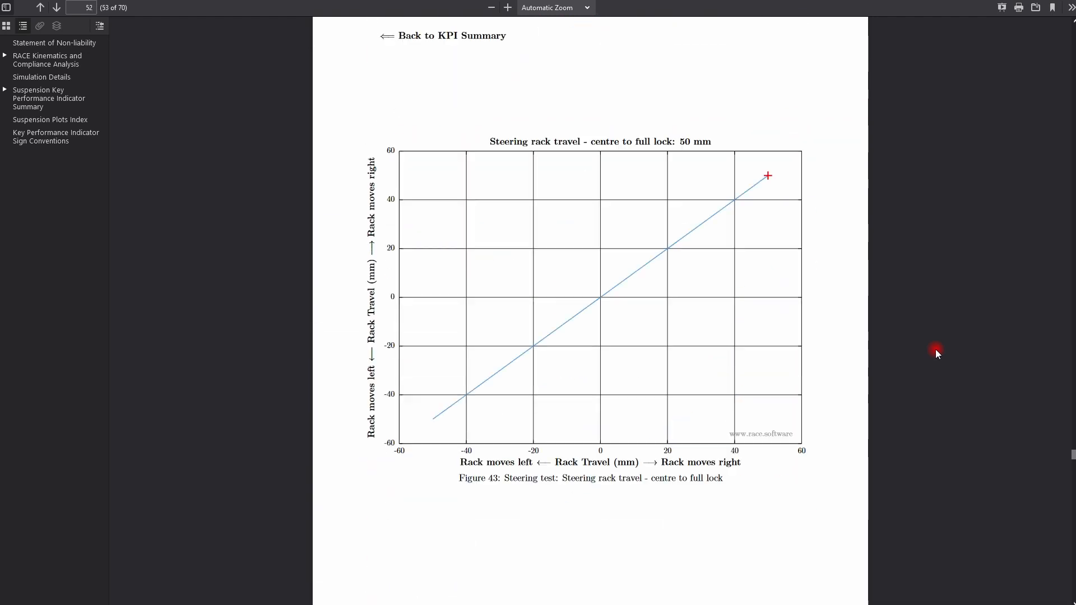
scroll("down", 3)
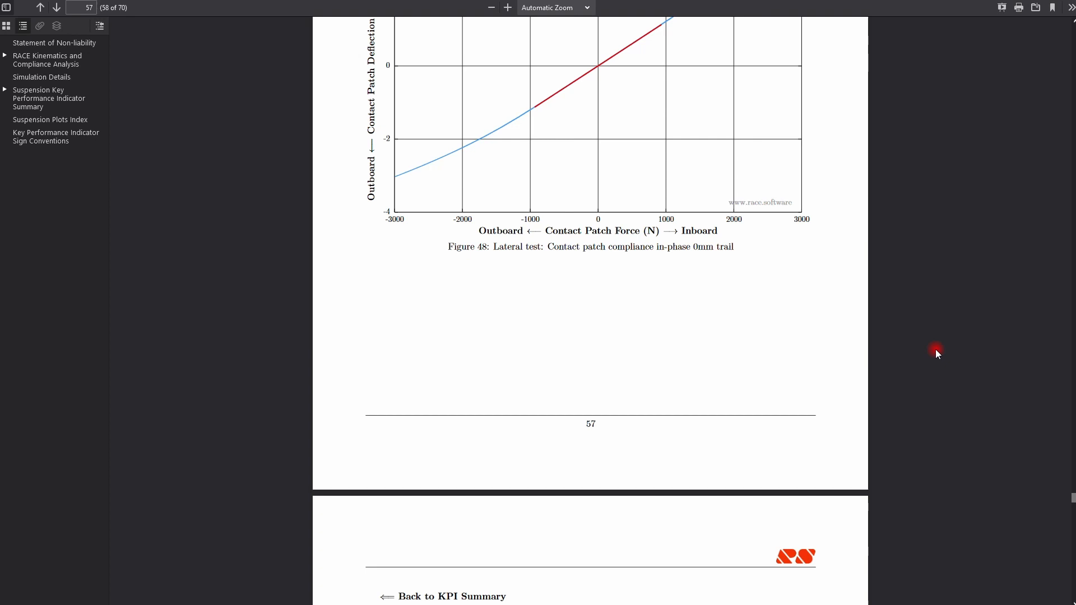